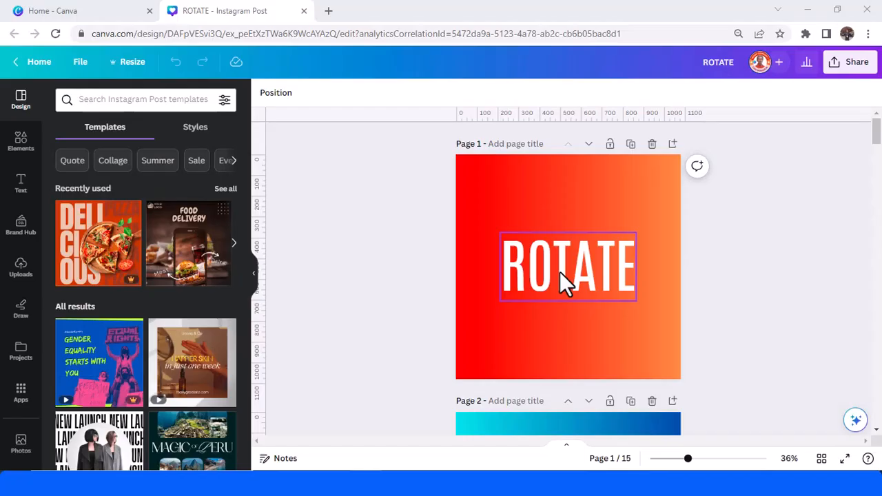
mouse_move(629, 283)
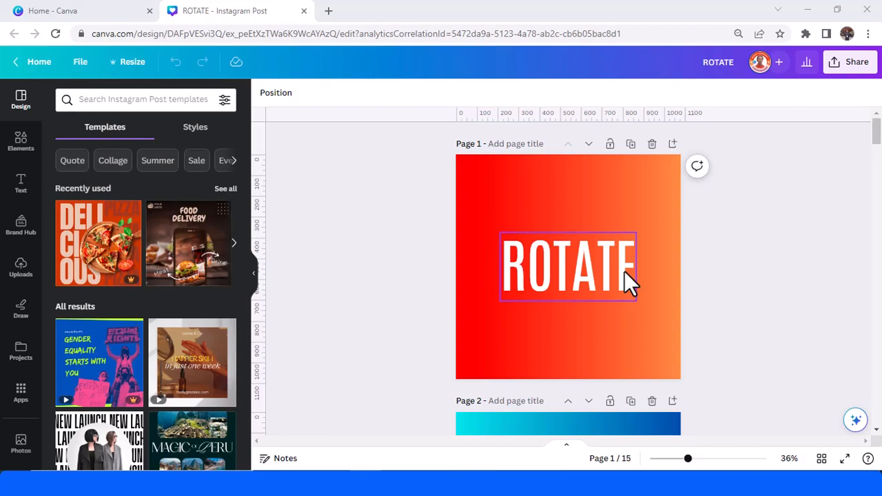
mouse_move(594, 291)
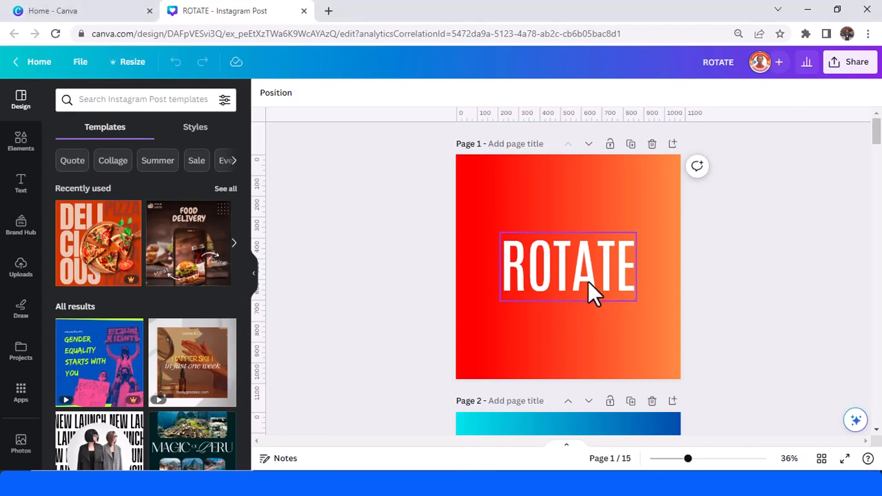
Select the ROTATE text element on page 1
click(568, 265)
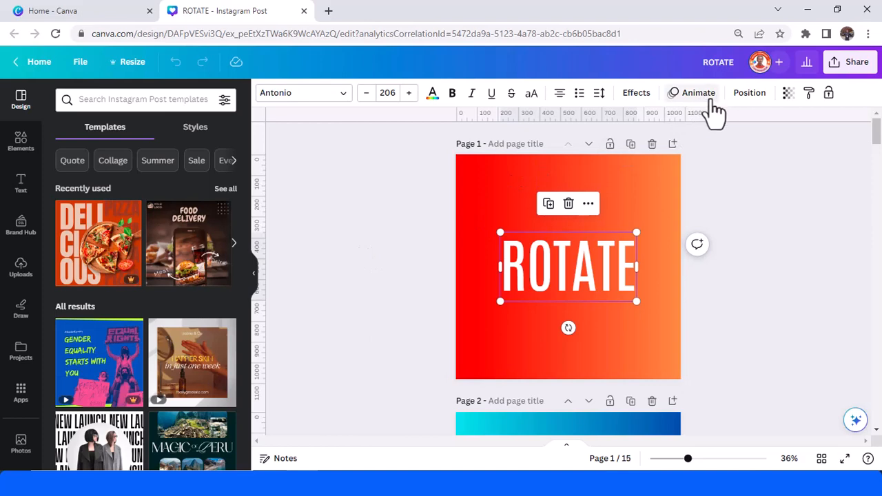
mouse_move(706, 111)
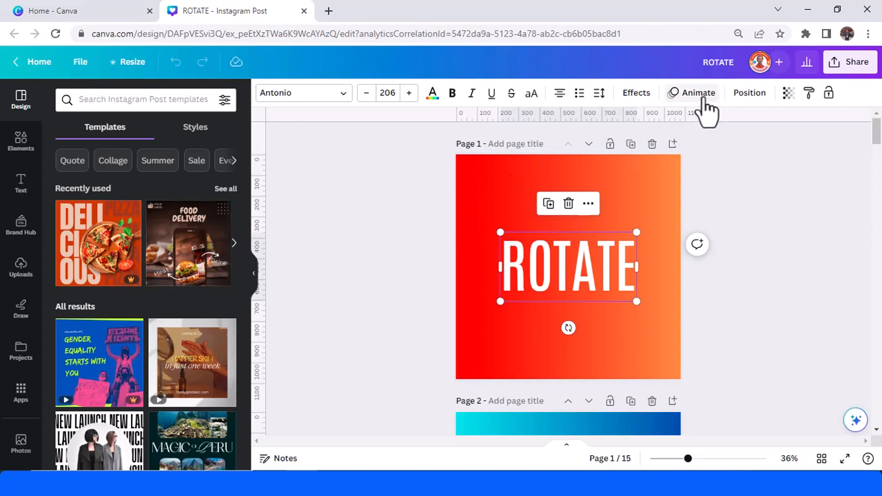
Apply the Rotate motion effect to the ROTATE text from the Animate panel
click(697, 92)
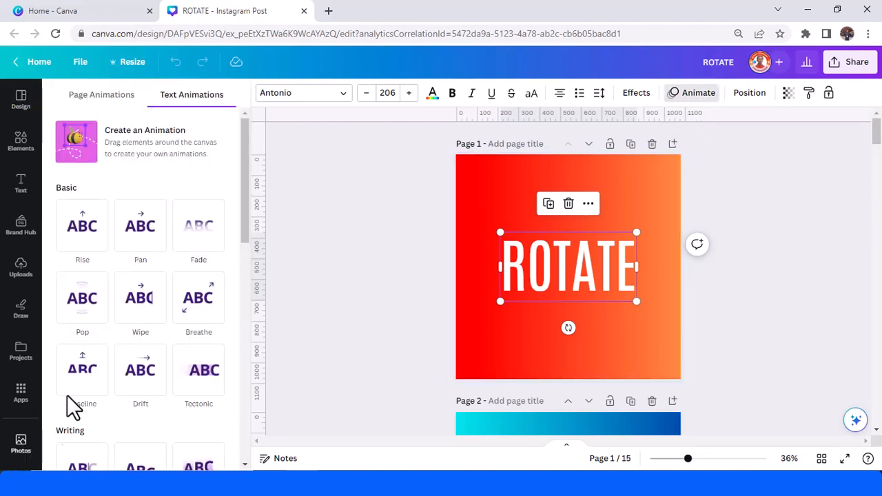
scroll(down, 3)
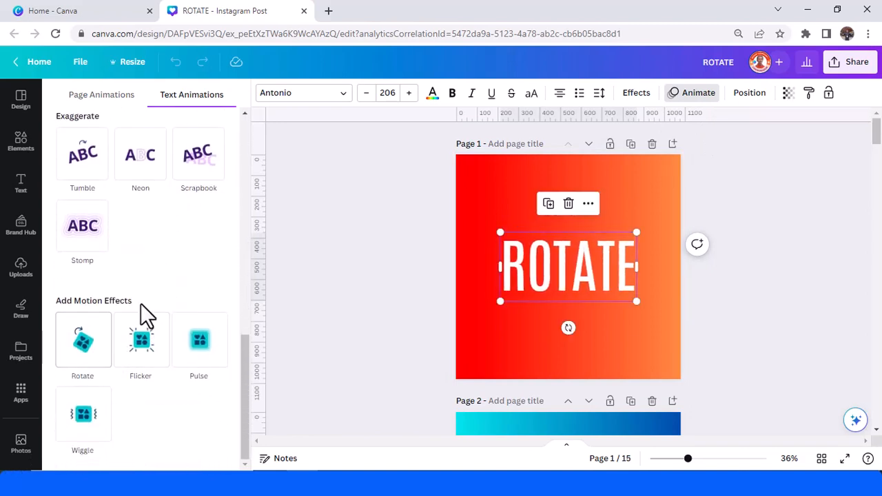
click(83, 339)
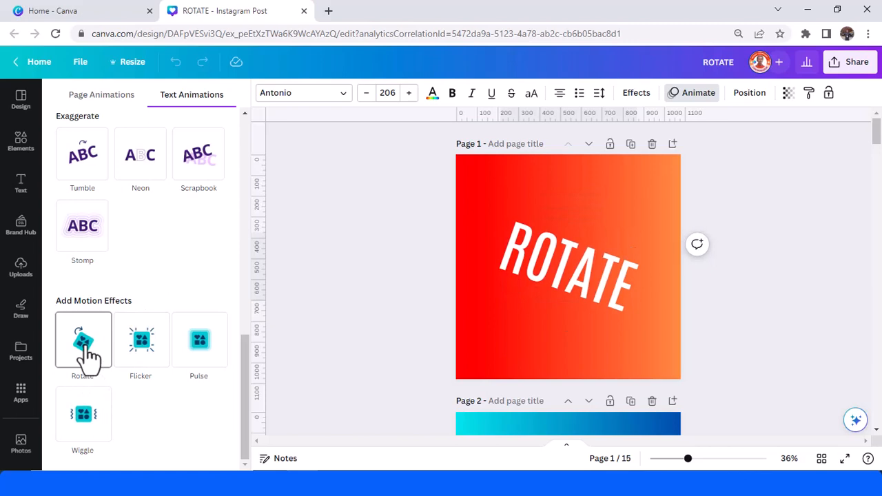
click(83, 342)
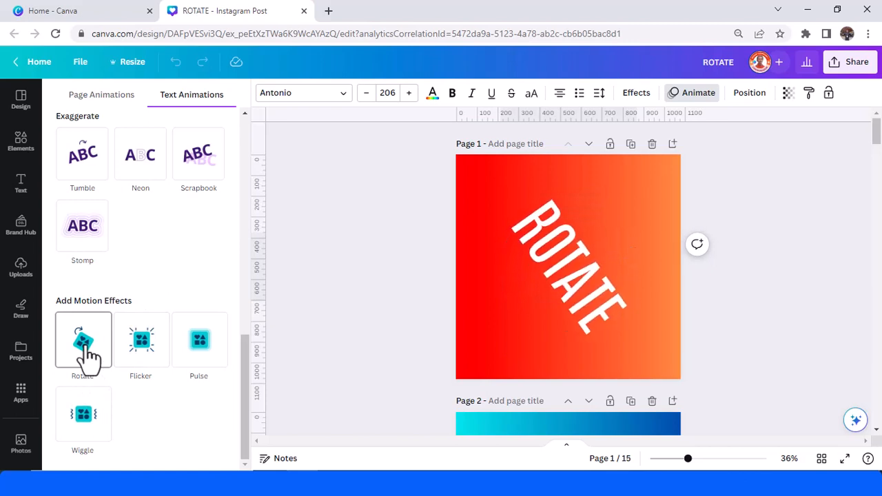
click(83, 340)
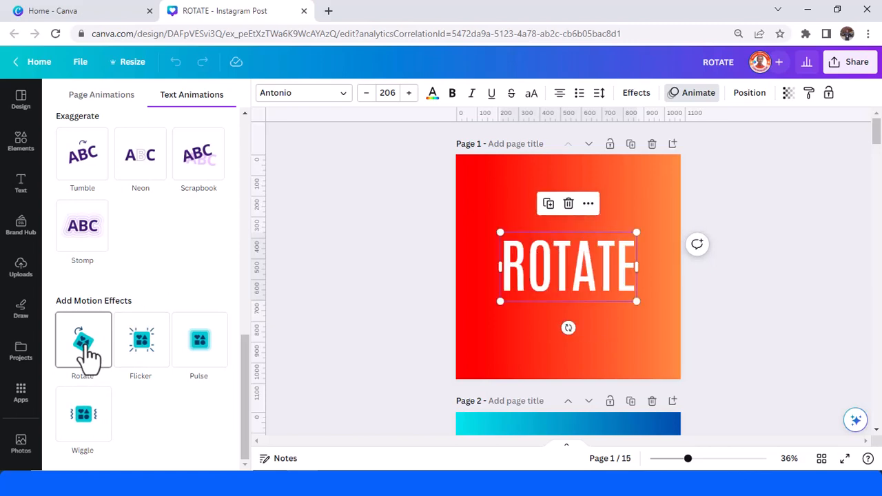
click(83, 342)
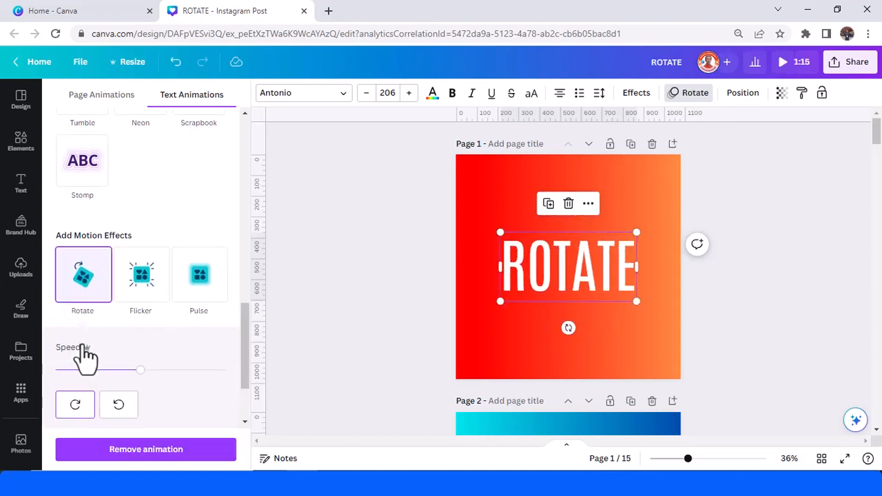
mouse_move(324, 352)
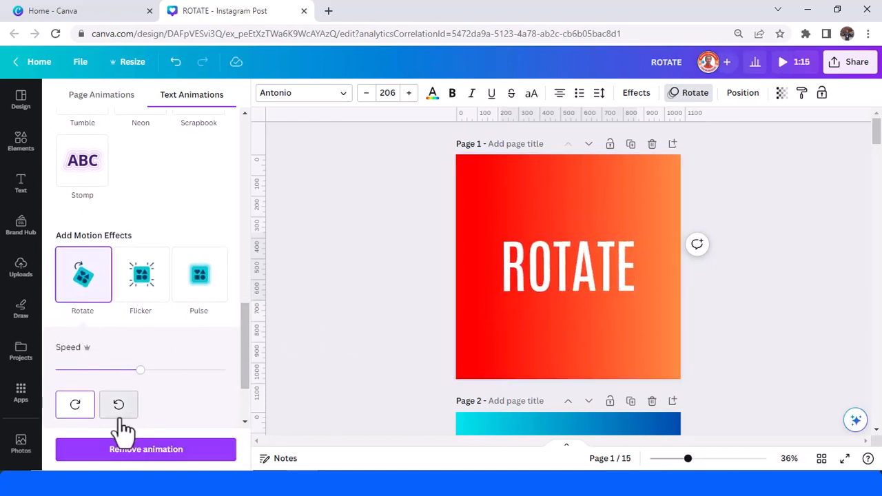
Preview the Rotate effect in clockwise and counterclockwise directions
click(74, 406)
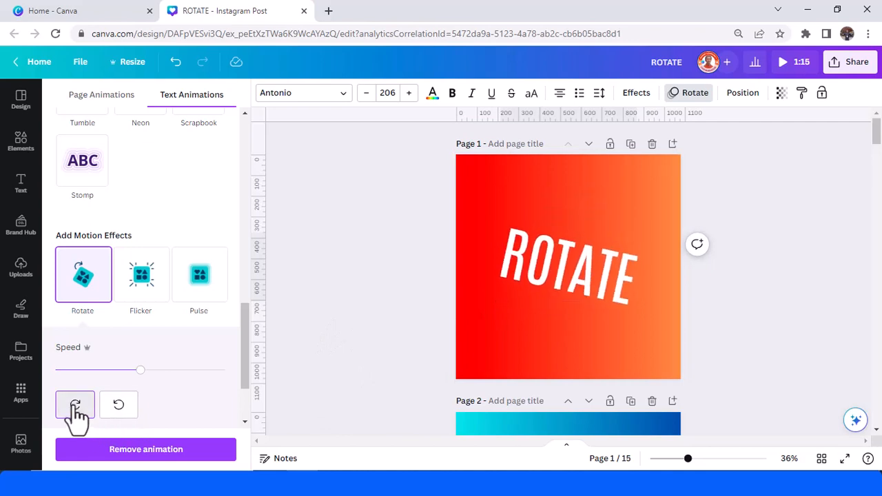
click(74, 405)
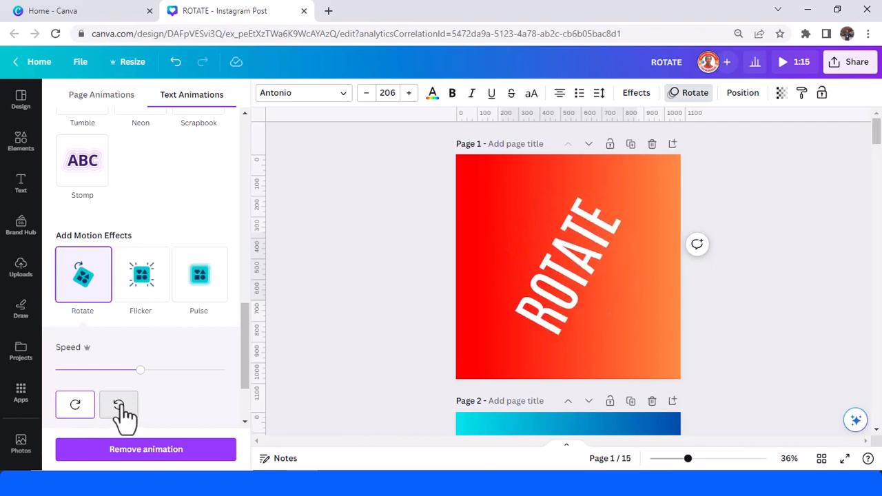
click(118, 405)
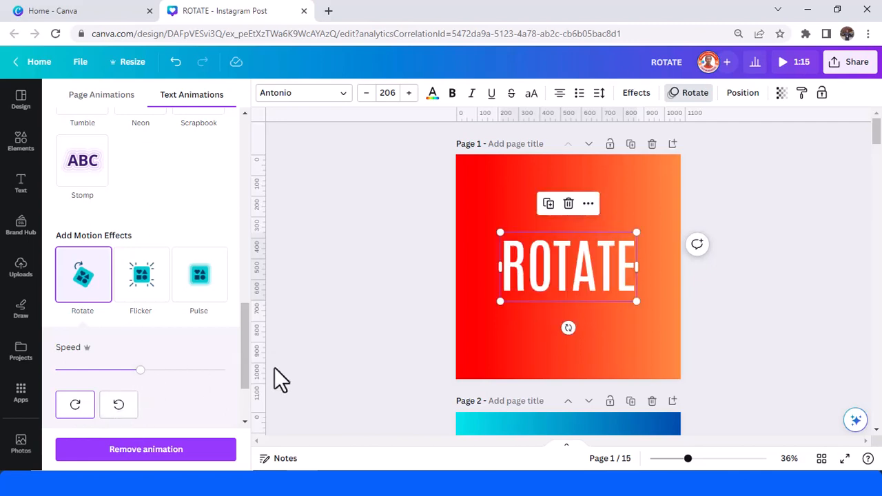
mouse_move(604, 278)
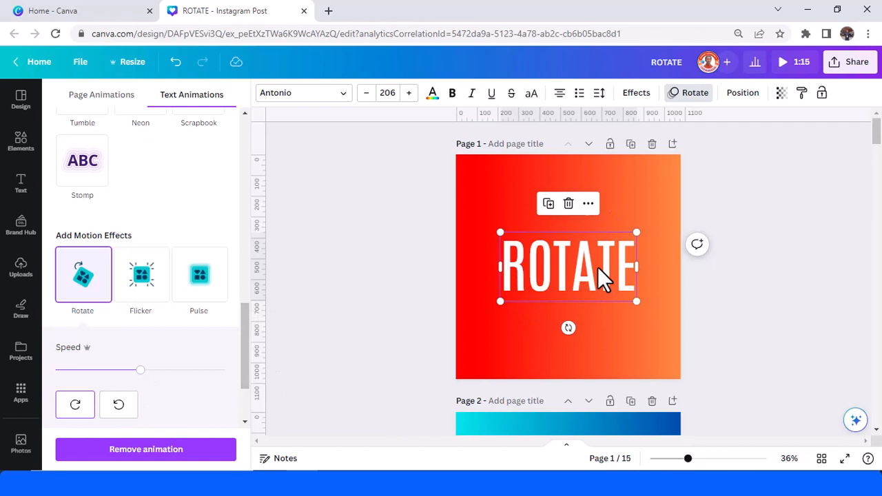
mouse_move(764, 76)
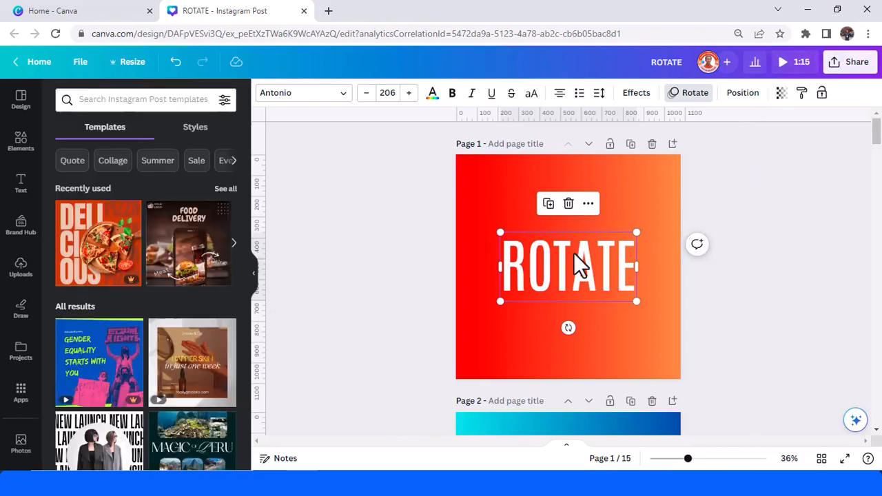
mouse_move(659, 111)
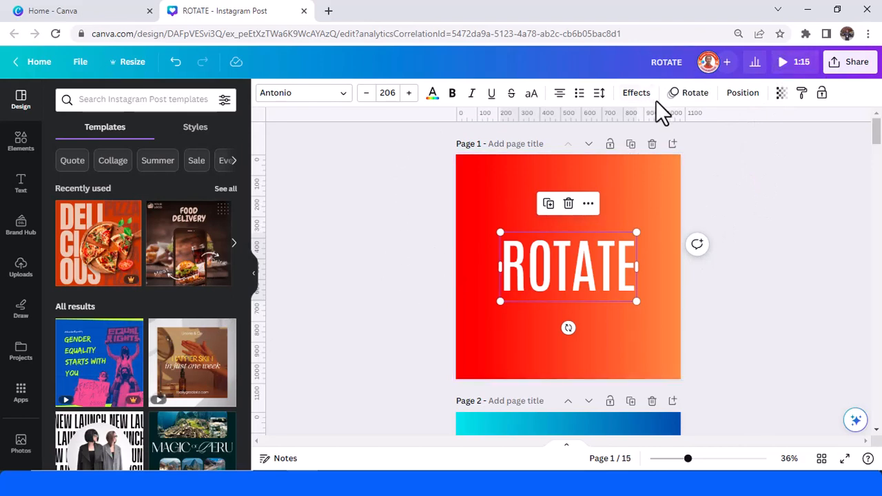
Try the Rotate speed at maximum, then set it to minimum with clockwise spin
click(695, 92)
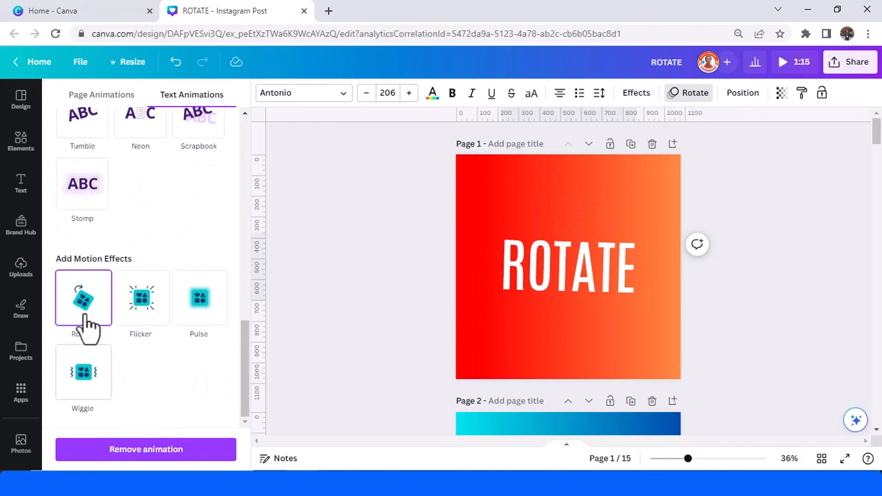
click(83, 297)
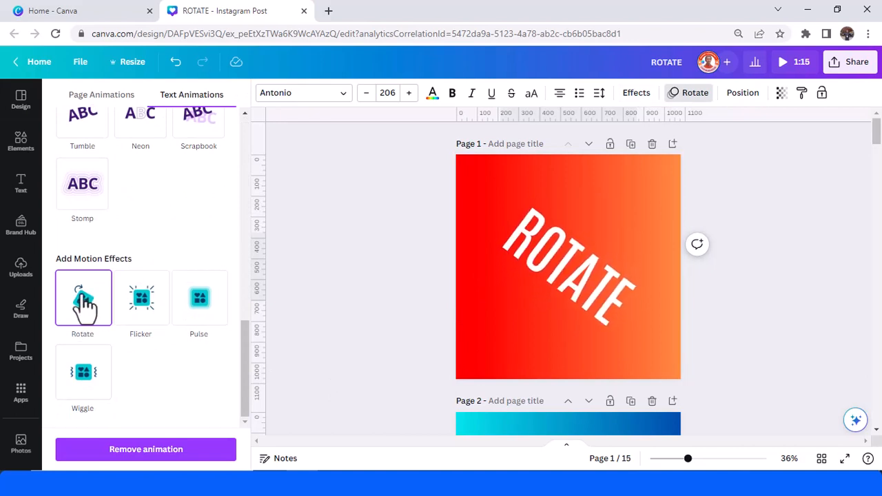
click(82, 297)
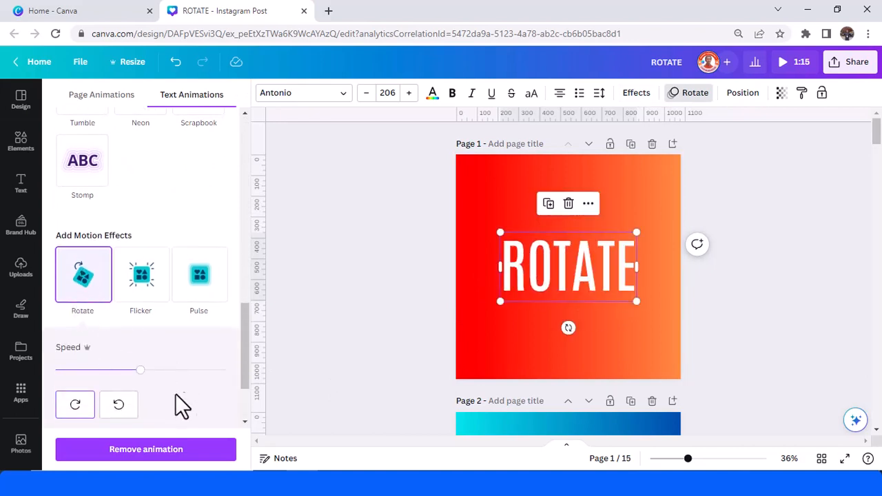
drag(141, 370, 178, 370)
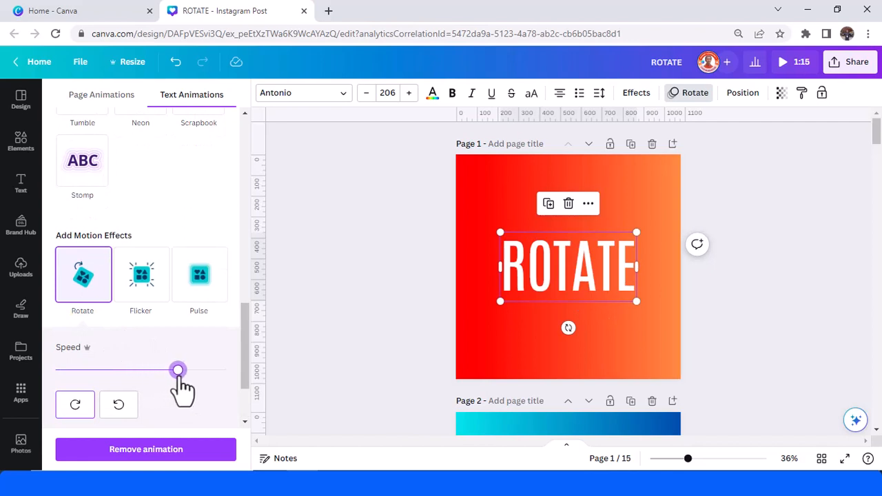
drag(178, 370, 193, 370)
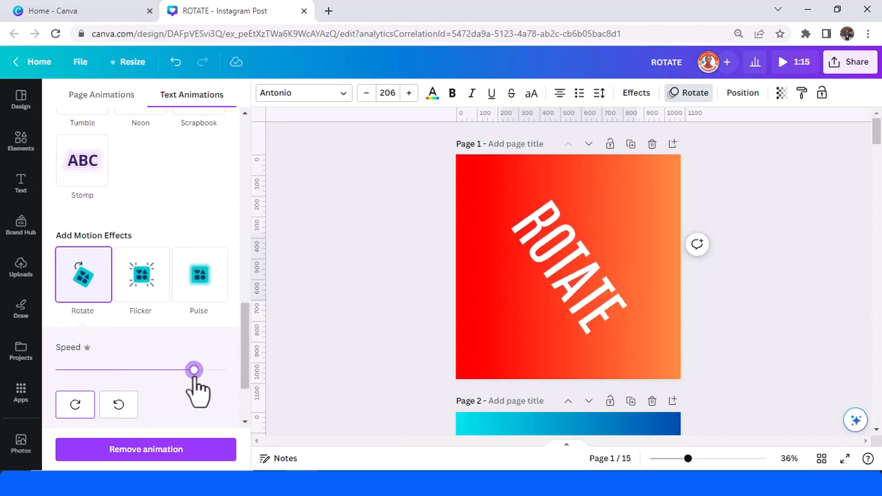
drag(193, 369, 63, 369)
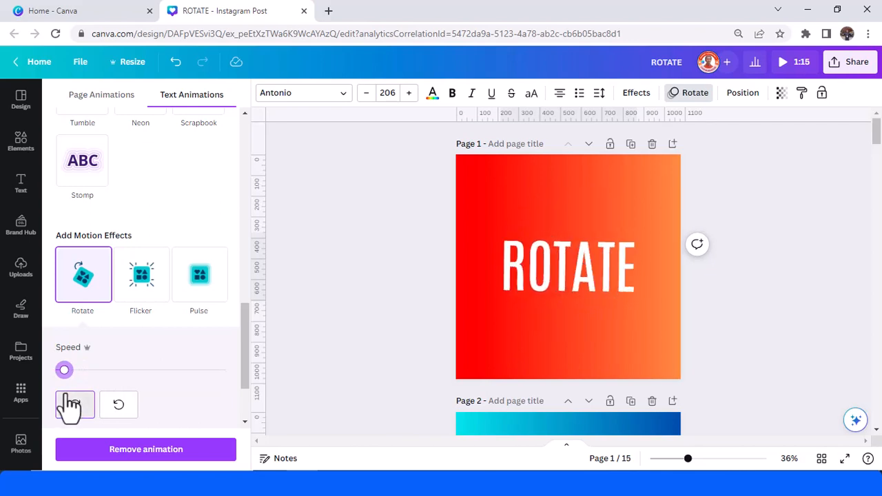
click(568, 268)
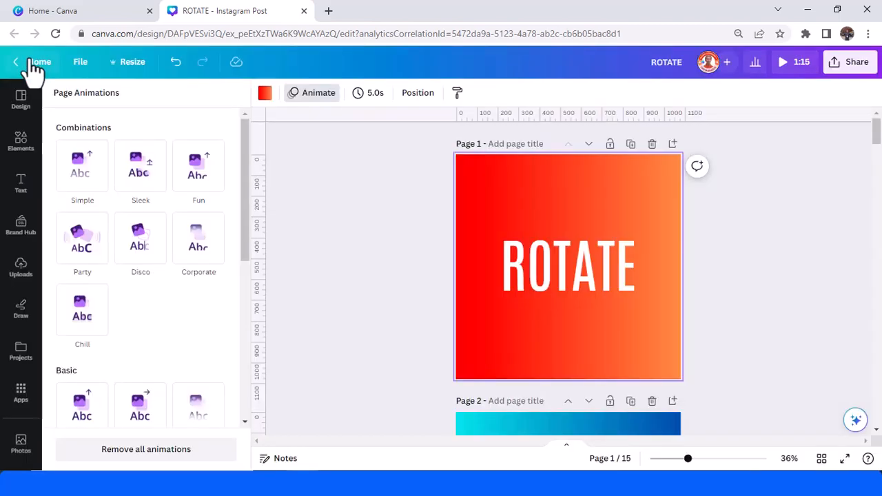
Set page 1's duration to 10 seconds and preview the spinning text full-screen
click(568, 265)
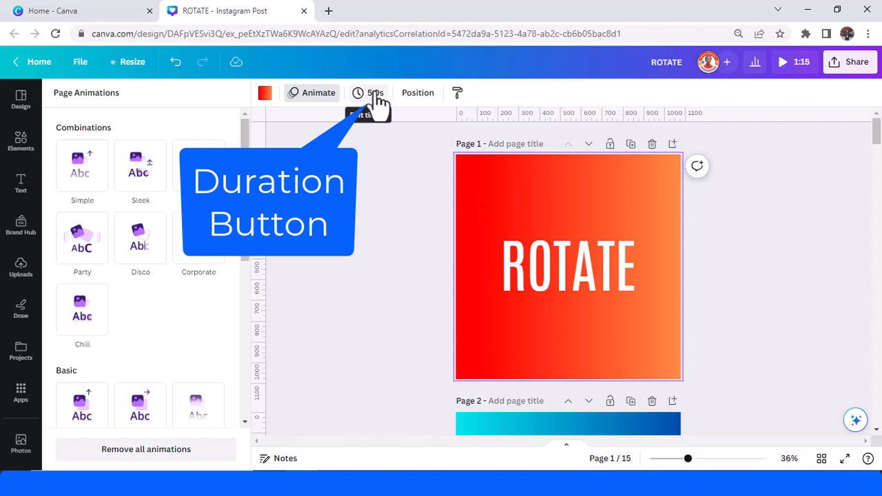
click(375, 93)
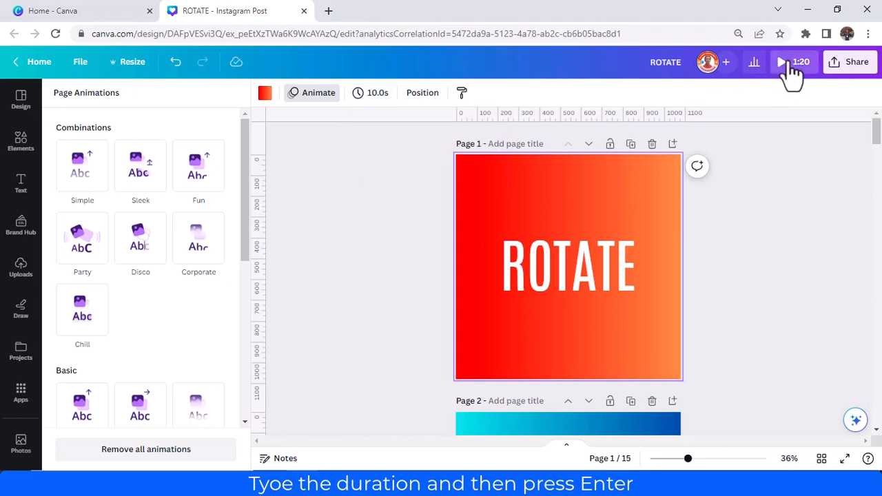
click(782, 60)
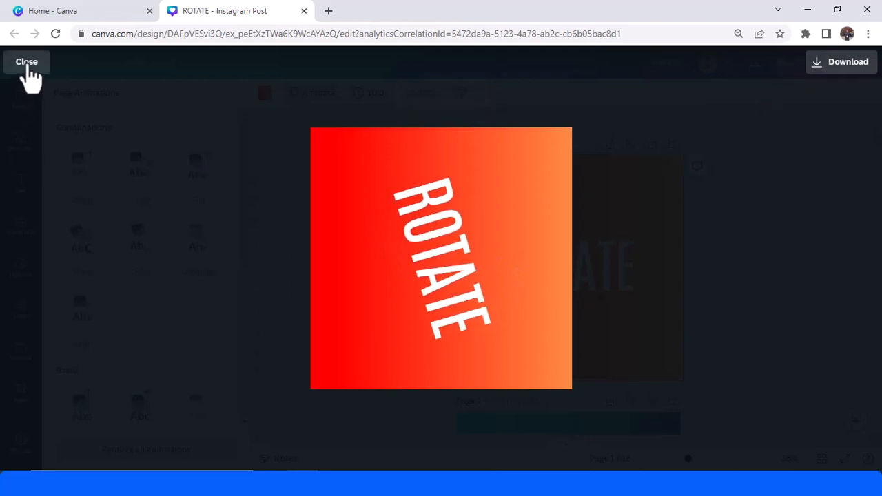
click(26, 60)
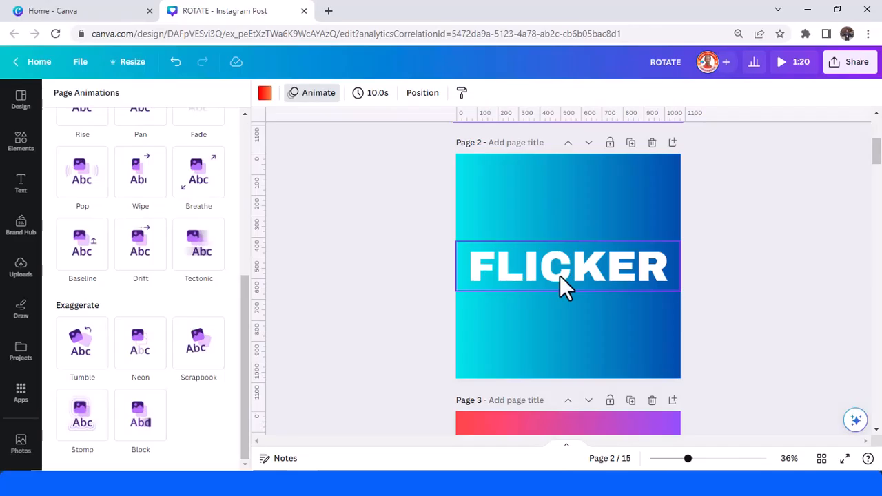
Apply the Flicker motion effect to page 2's FLICKER text and adjust its speed faster
click(568, 266)
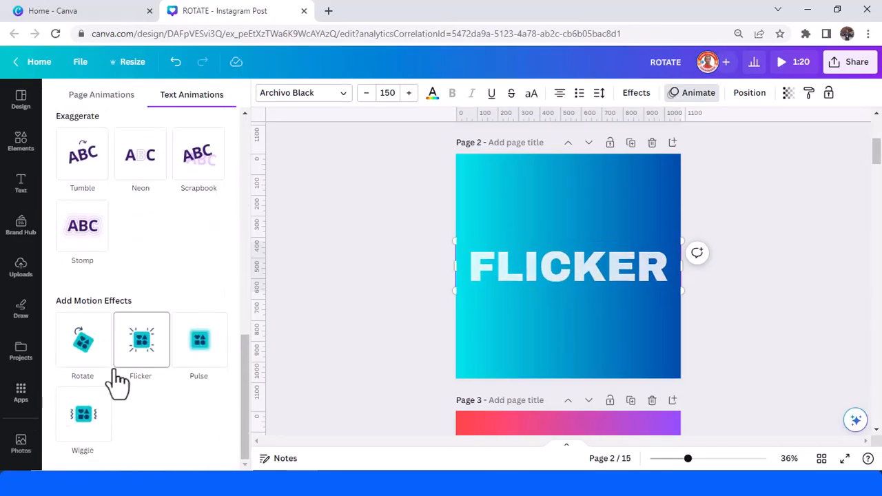
click(141, 339)
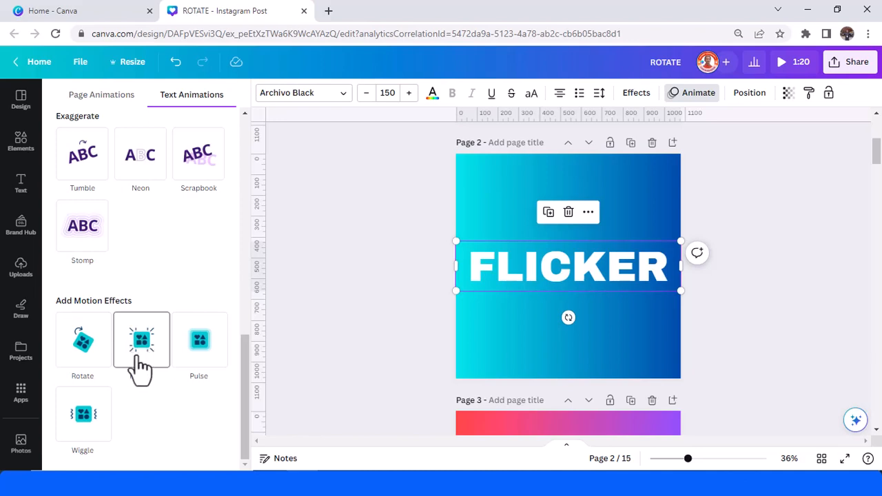
click(140, 339)
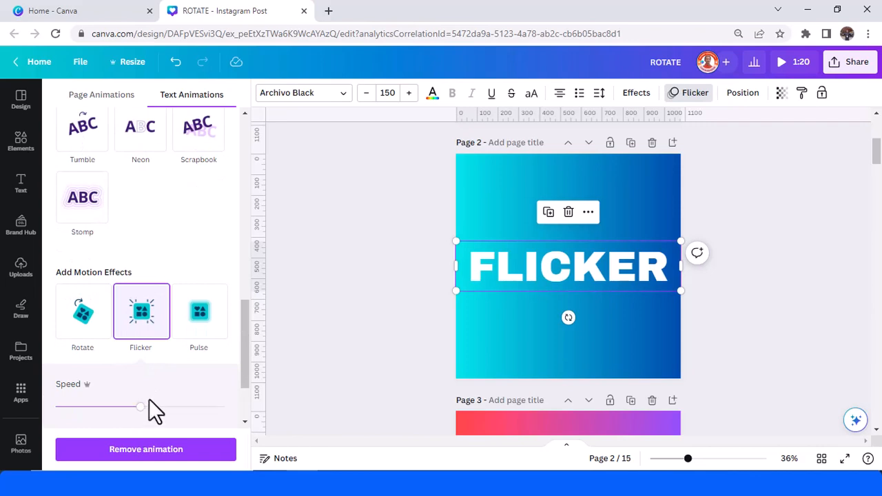
drag(141, 406, 212, 407)
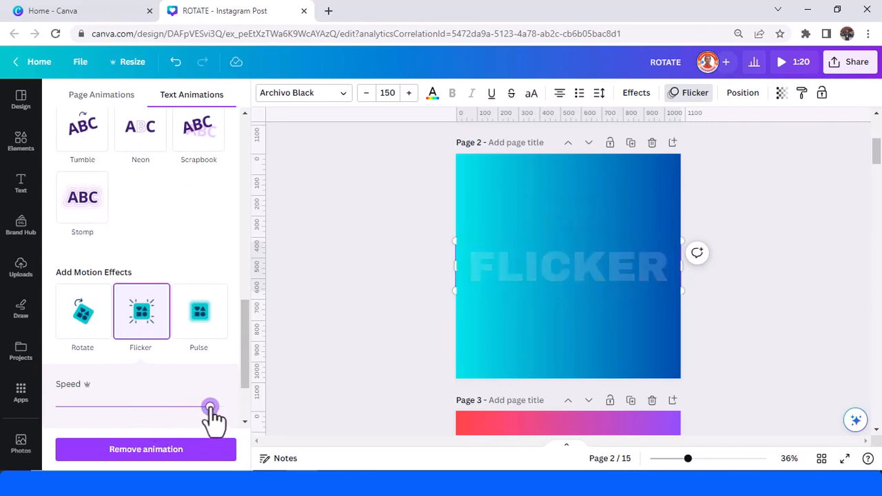
drag(210, 407, 83, 407)
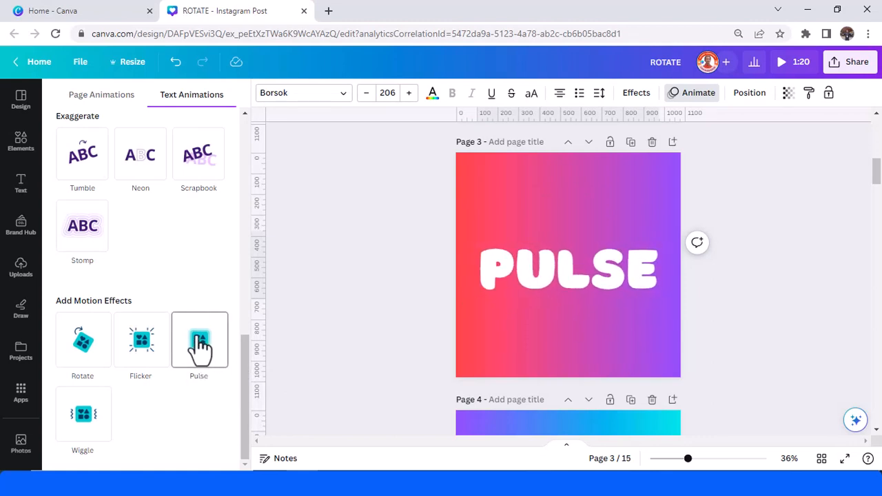
Apply the Pulse motion effect to page 3's PULSE text and turn intensity to minimum
click(199, 341)
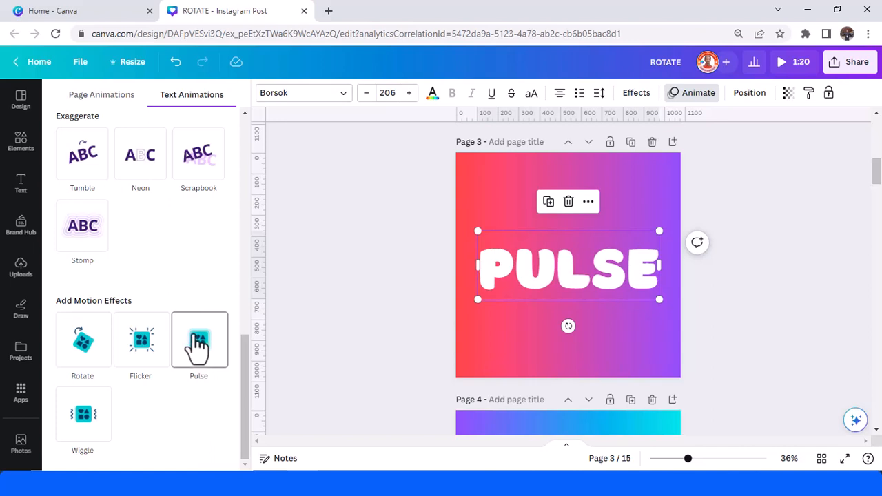
click(198, 339)
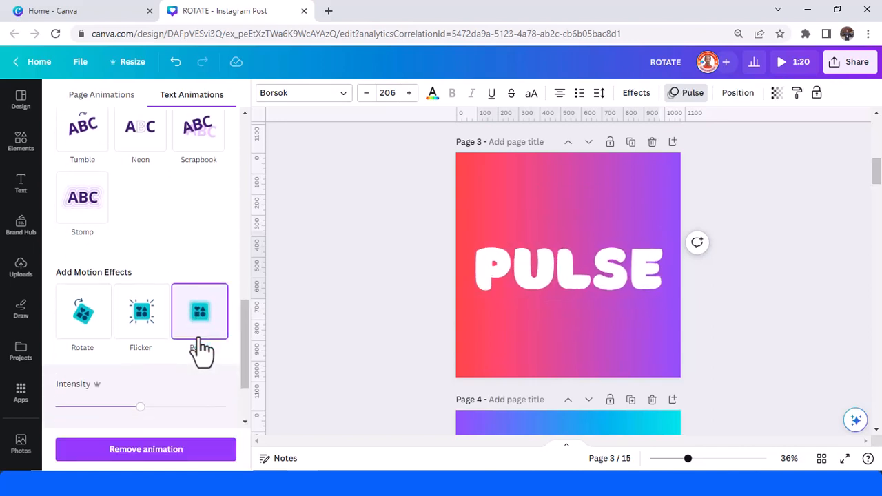
click(199, 311)
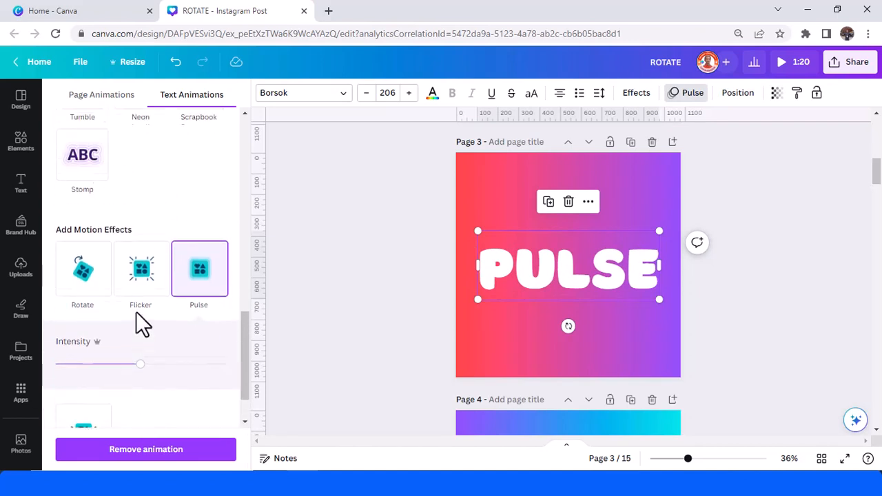
drag(141, 364, 186, 369)
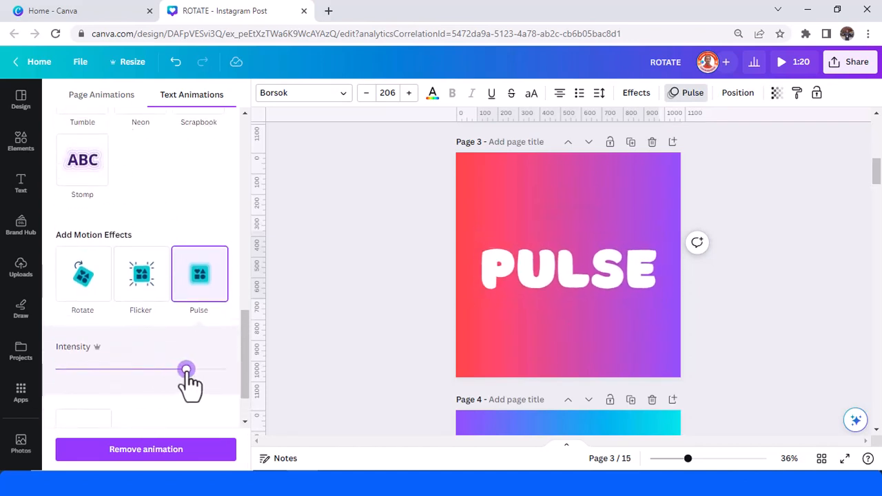
drag(186, 370, 218, 369)
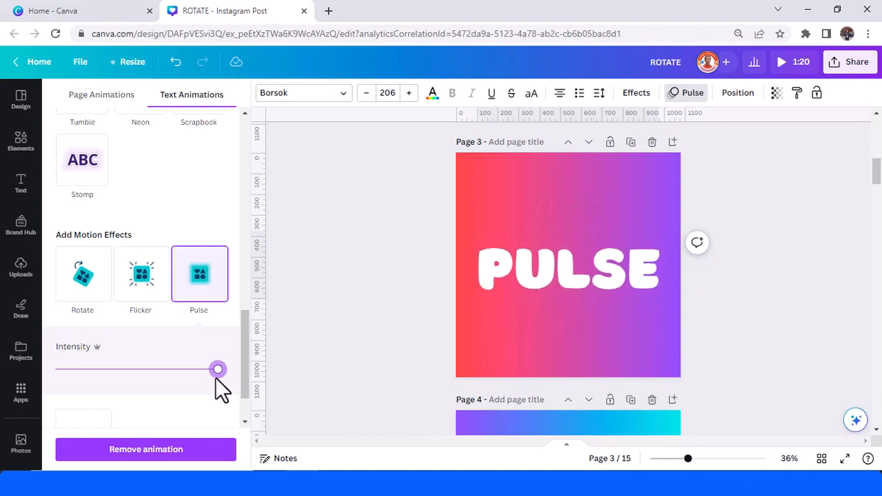
drag(218, 370, 164, 370)
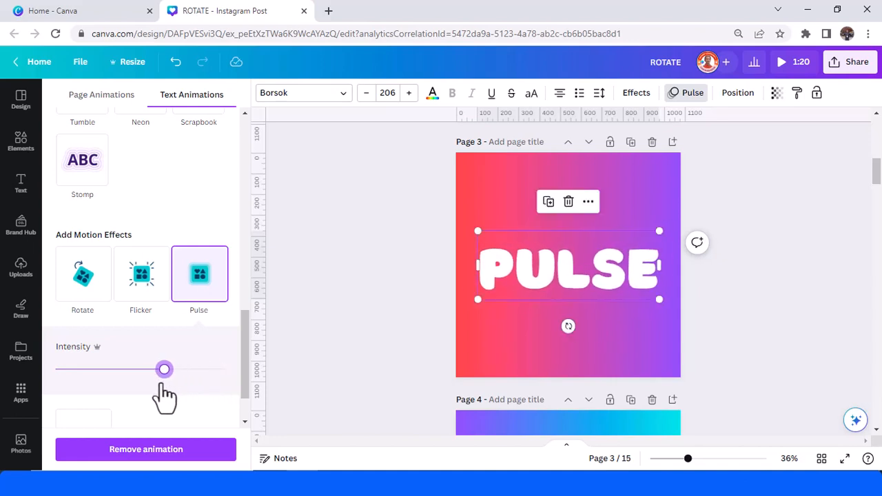
drag(164, 369, 90, 370)
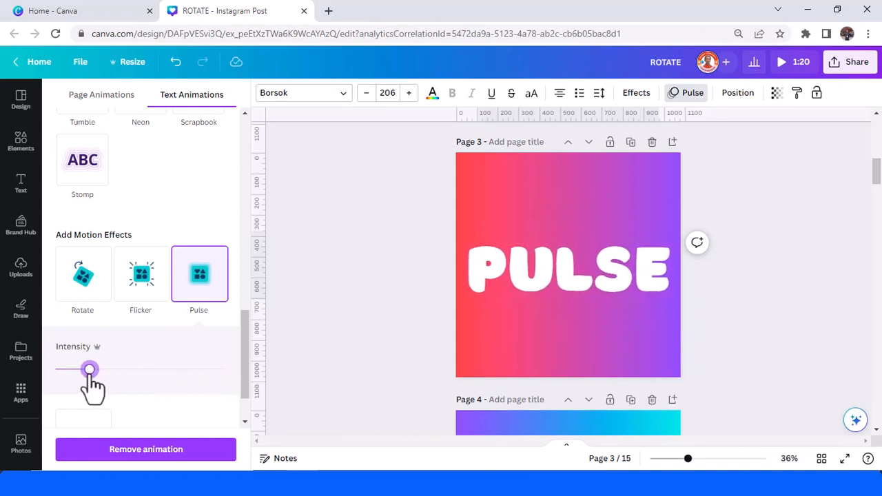
drag(90, 370, 87, 369)
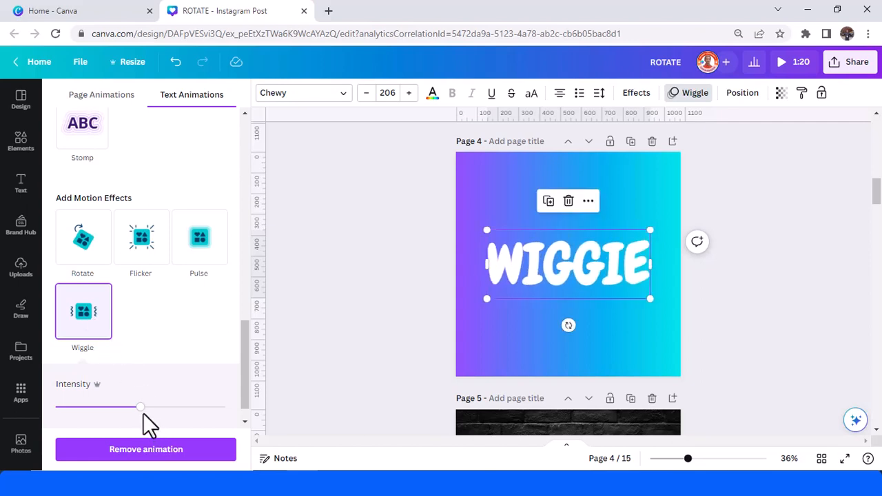
Test page 4's Wiggle intensity from maximum to minimum, settling around a third
drag(141, 407, 169, 407)
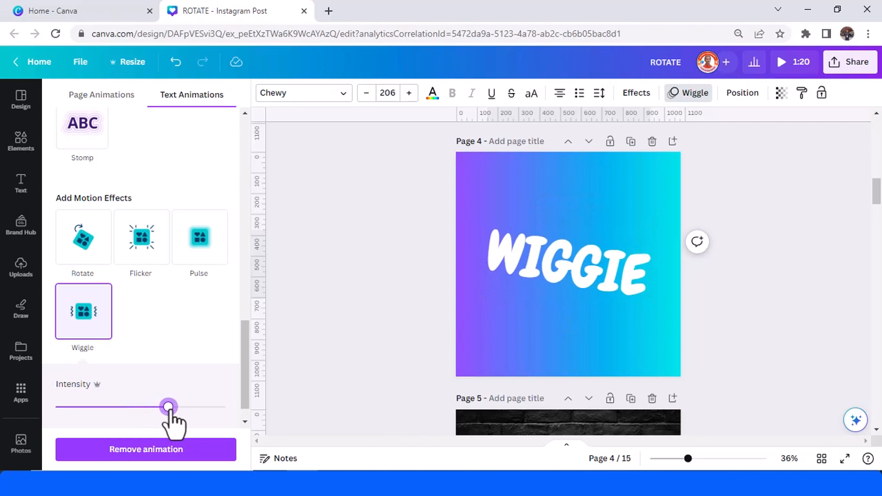
drag(168, 406, 204, 407)
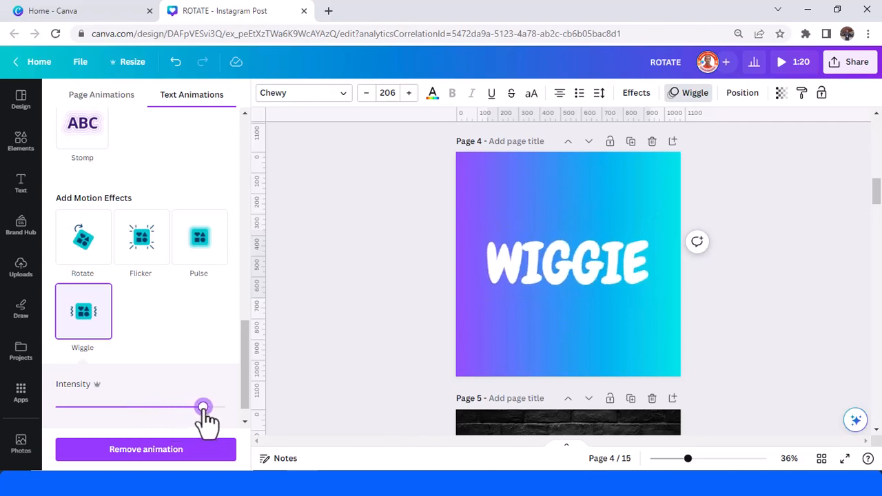
drag(204, 407, 201, 407)
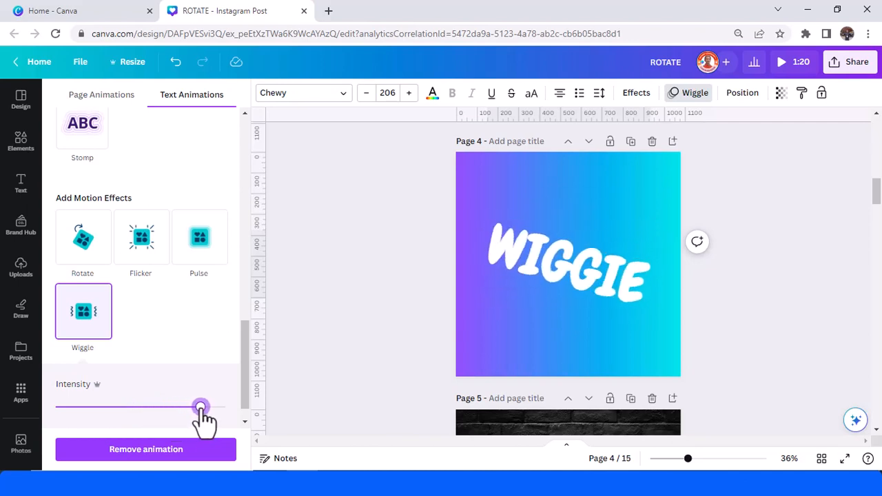
drag(201, 407, 80, 407)
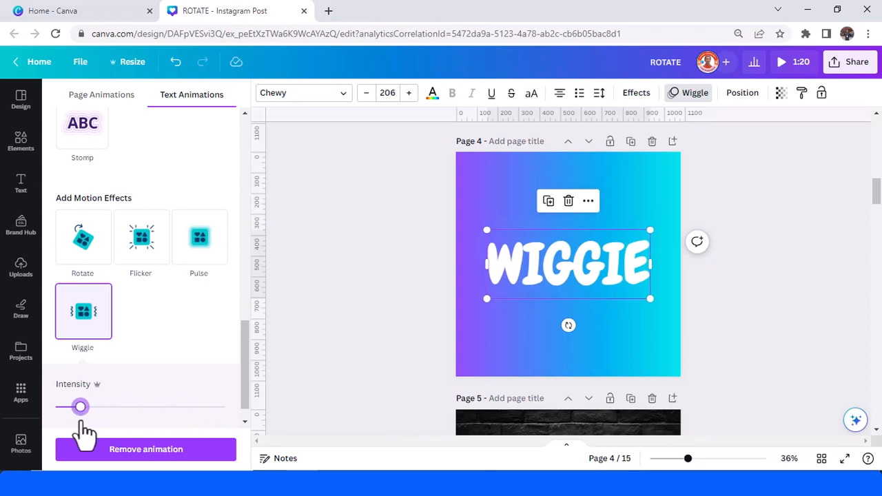
drag(80, 407, 78, 406)
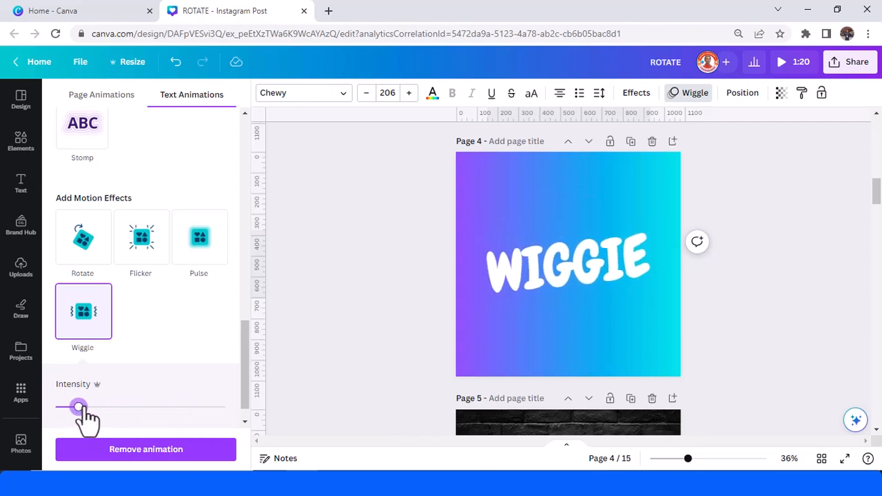
click(568, 264)
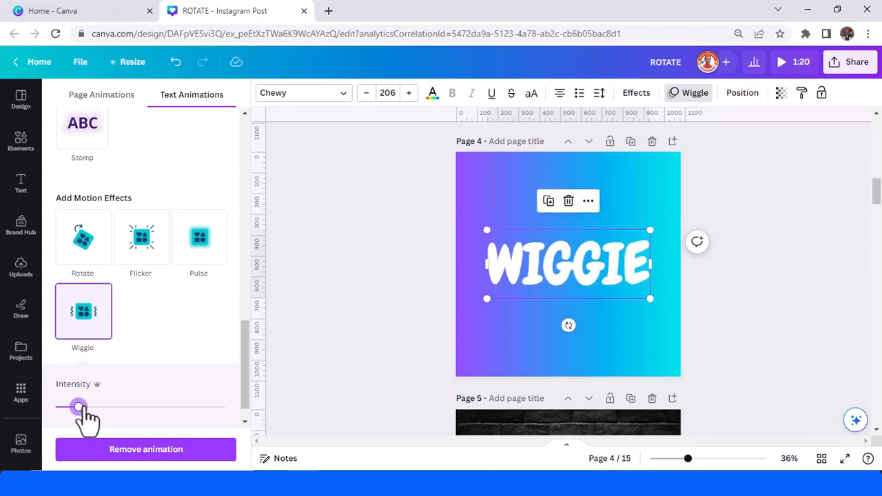
drag(78, 406, 102, 407)
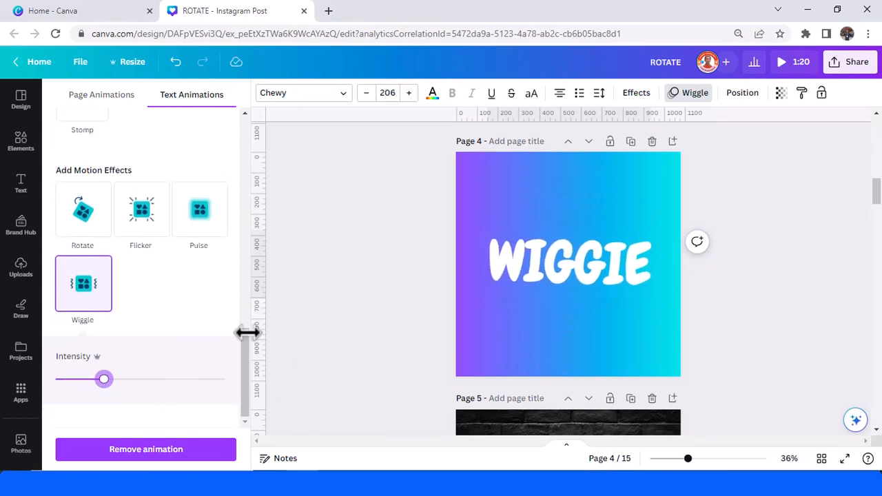
Move on to page 5's curved ROTATE FLICKER text
click(569, 265)
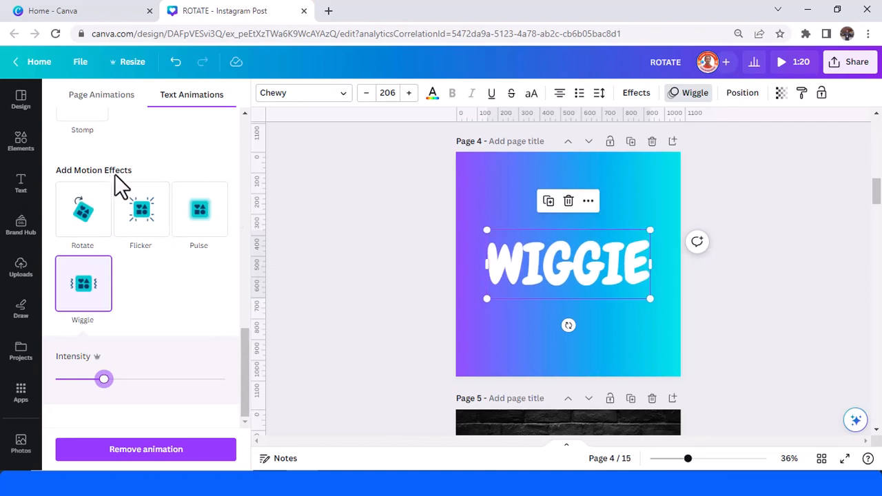
mouse_move(152, 297)
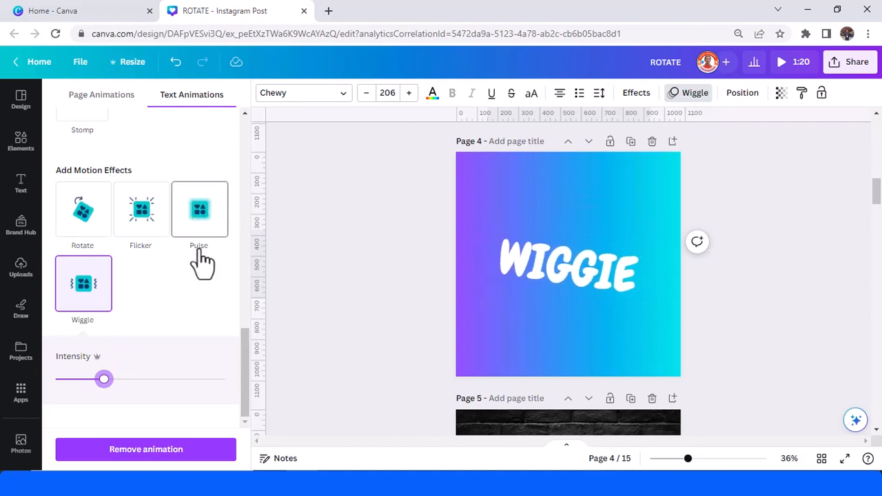
click(568, 265)
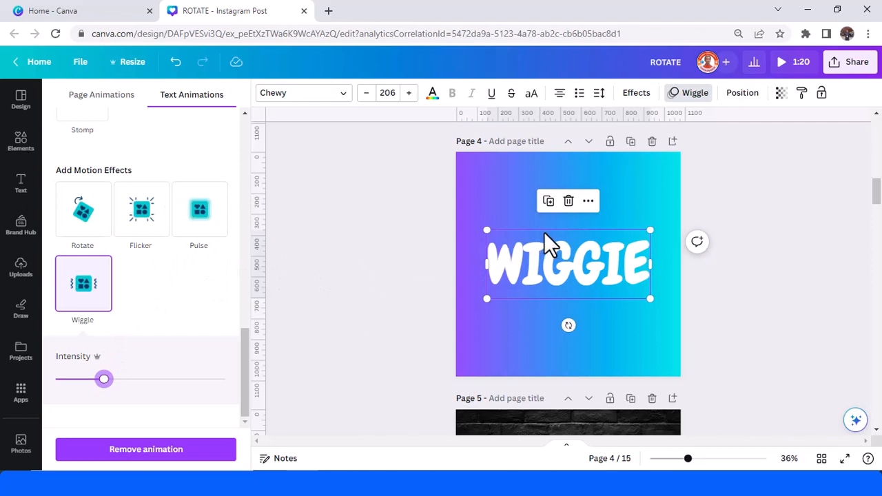
scroll(down, 3)
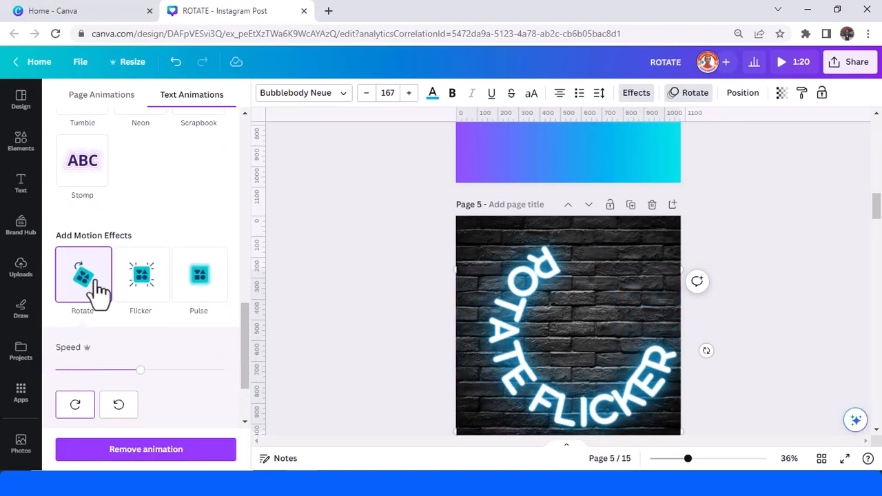
Combine Flicker with Rotate on page 5's curved ROTATE FLICKER text
click(141, 276)
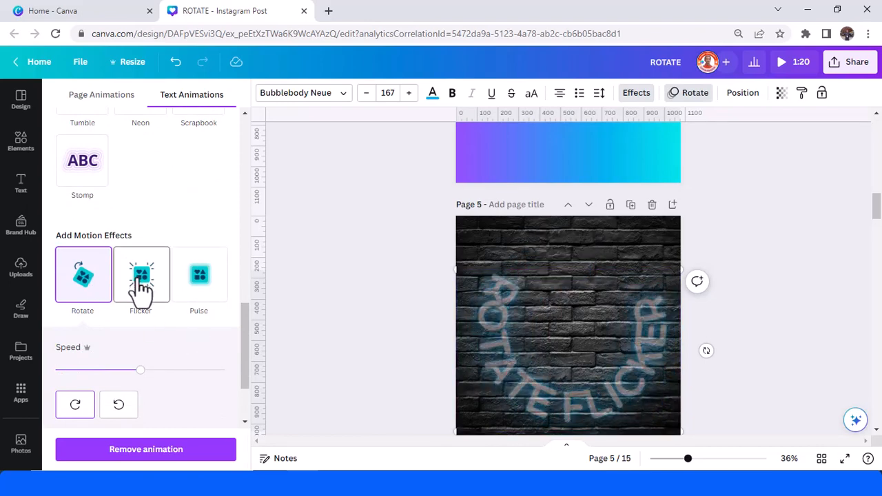
click(141, 276)
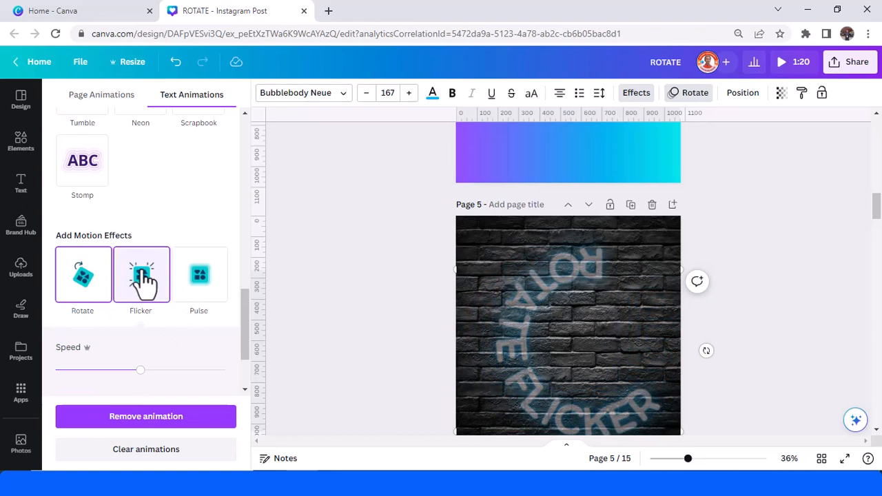
click(141, 276)
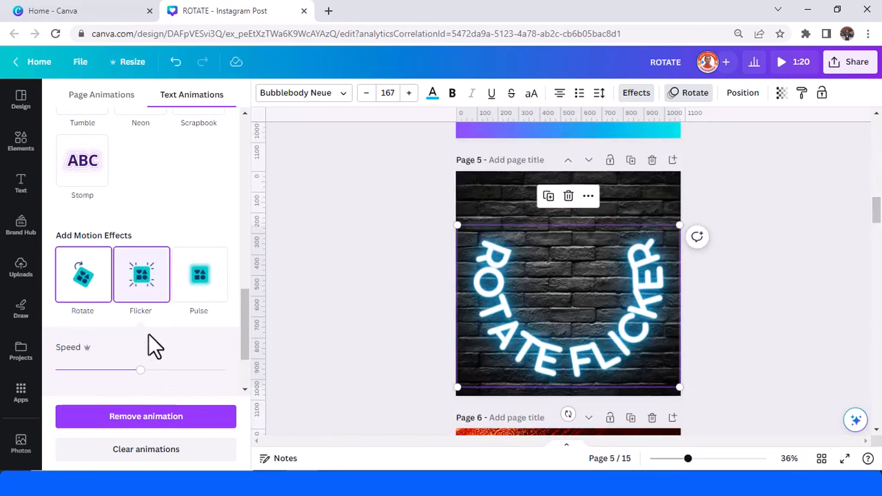
click(141, 276)
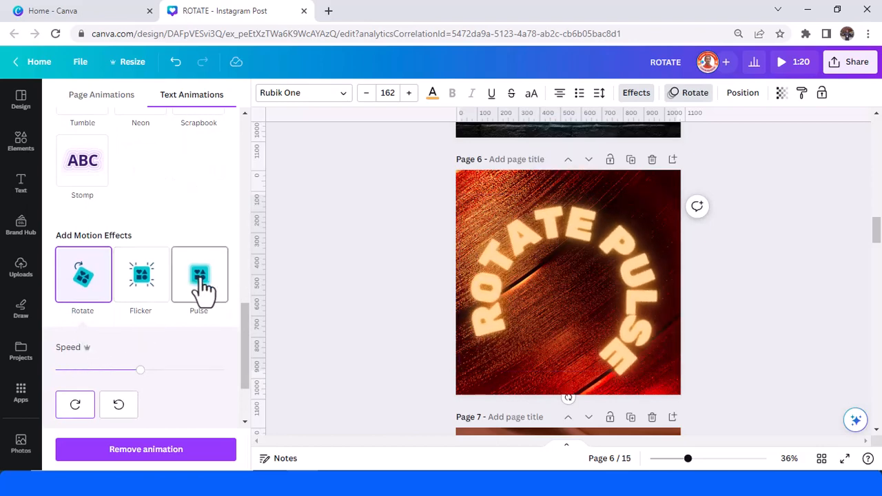
Add Pulse to the Rotate effect on page 6's ROTATE PULSE text
click(199, 276)
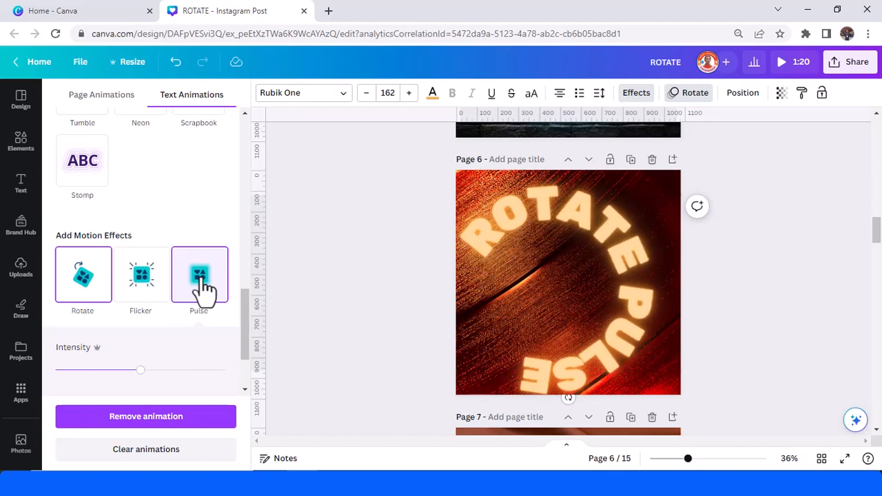
click(568, 283)
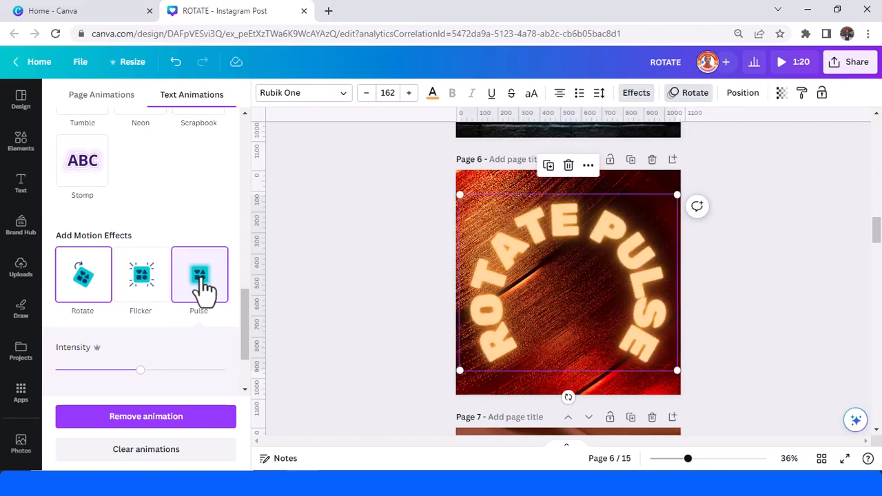
mouse_move(250, 307)
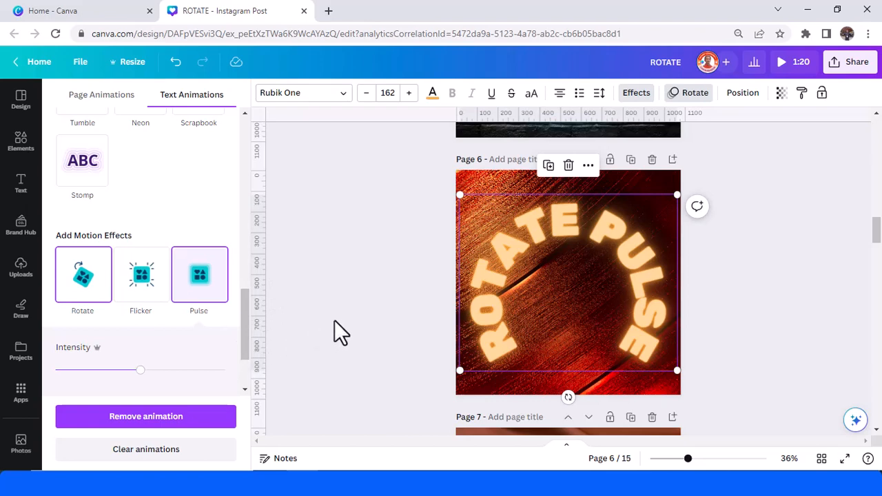
mouse_move(376, 326)
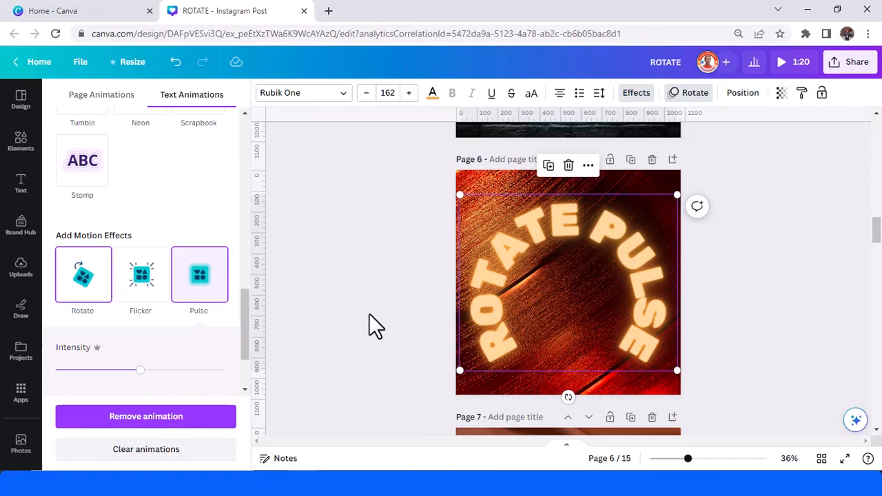
scroll(down, 3)
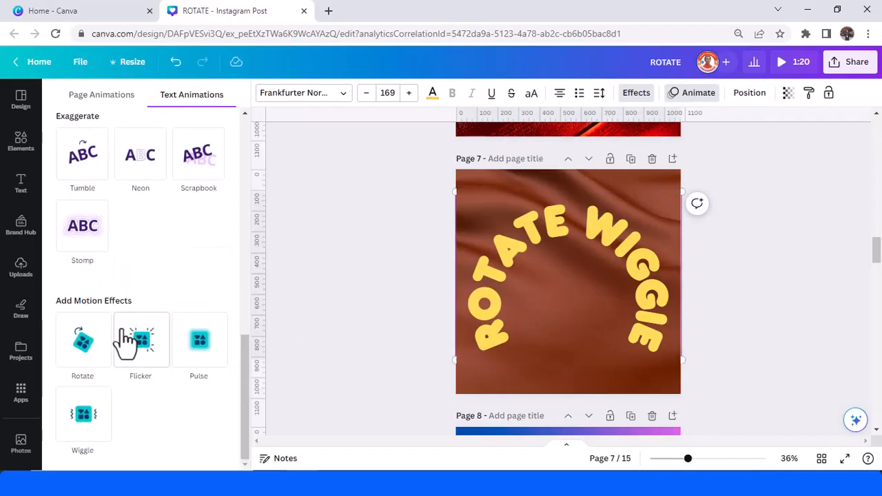
Give page 7's ROTATE WIGGIE text Wiggle plus Rotate, spinning clockwise
click(82, 414)
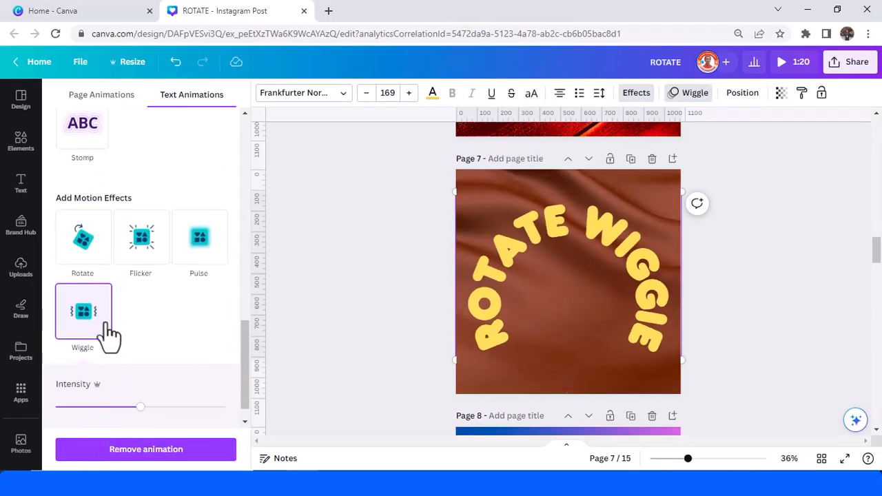
click(83, 237)
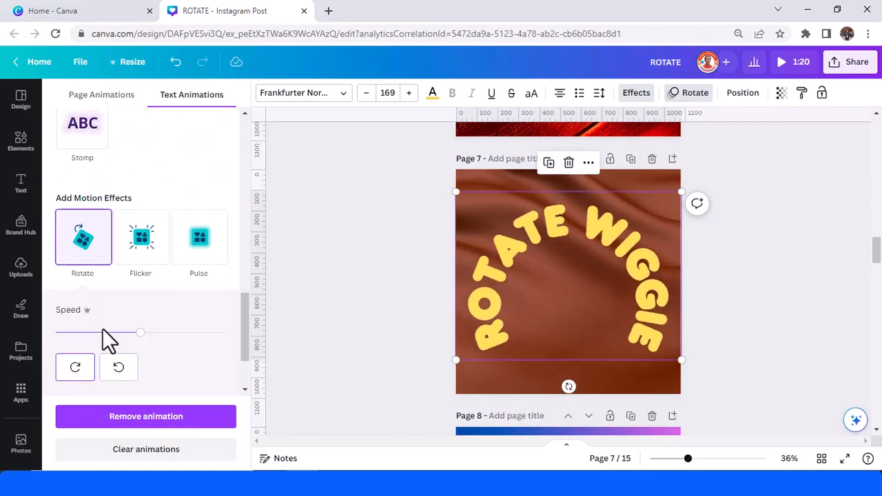
click(75, 367)
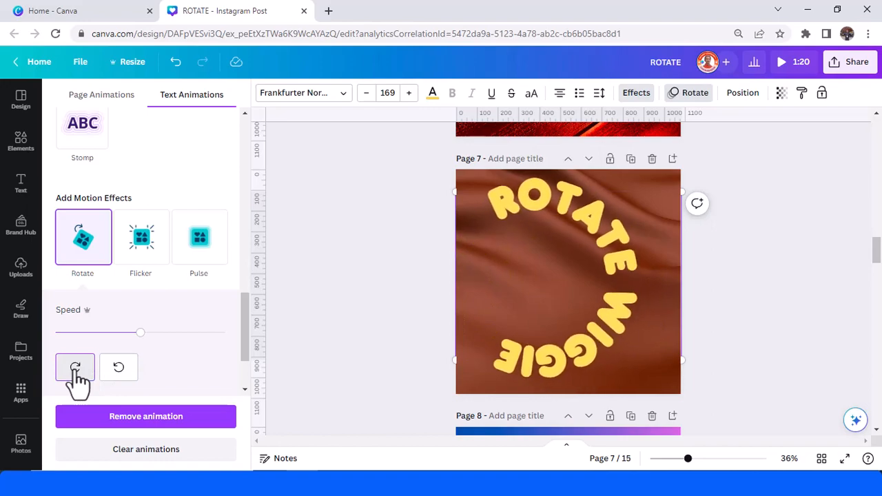
scroll(down, 3)
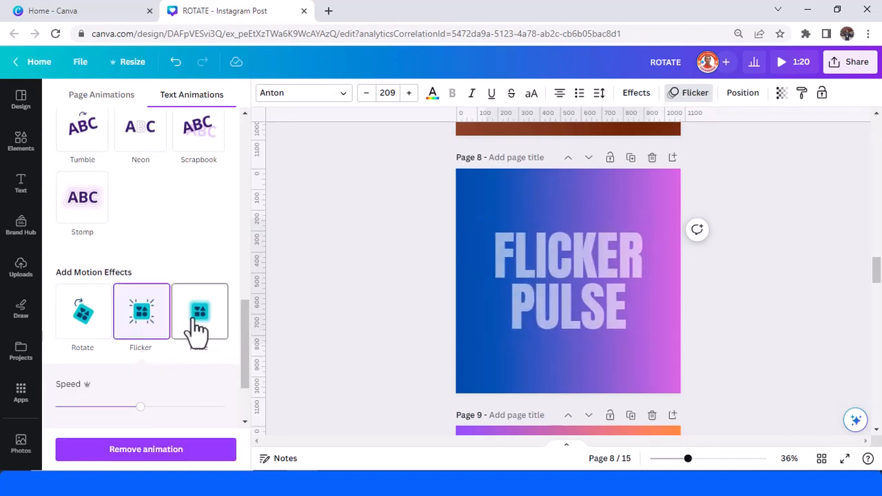
Add Pulse alongside Flicker on the page 8 FLICKER PULSE text
click(198, 312)
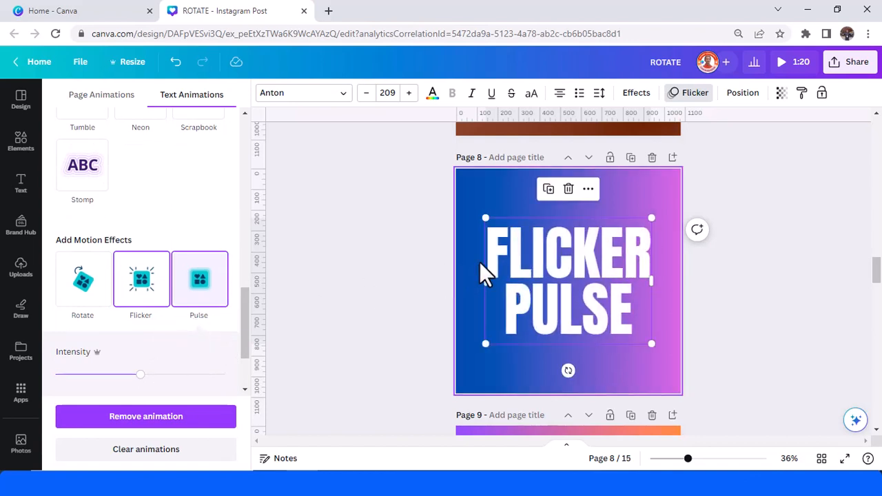
mouse_move(393, 292)
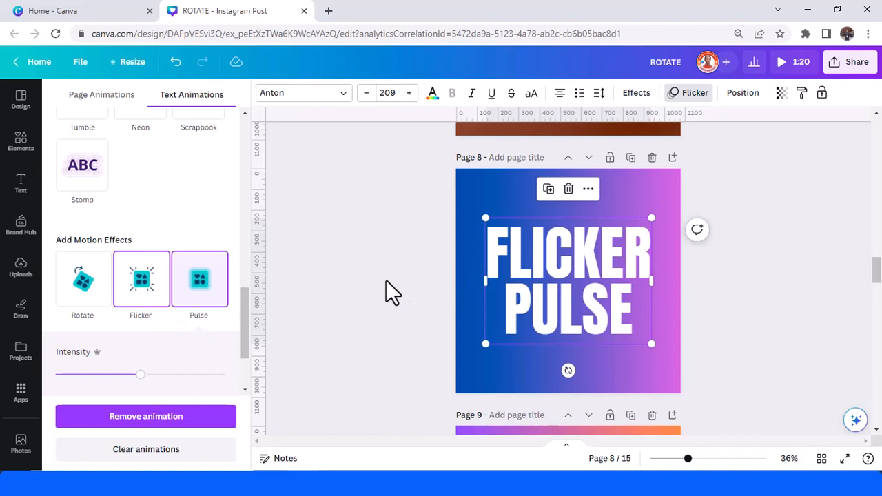
mouse_move(90, 399)
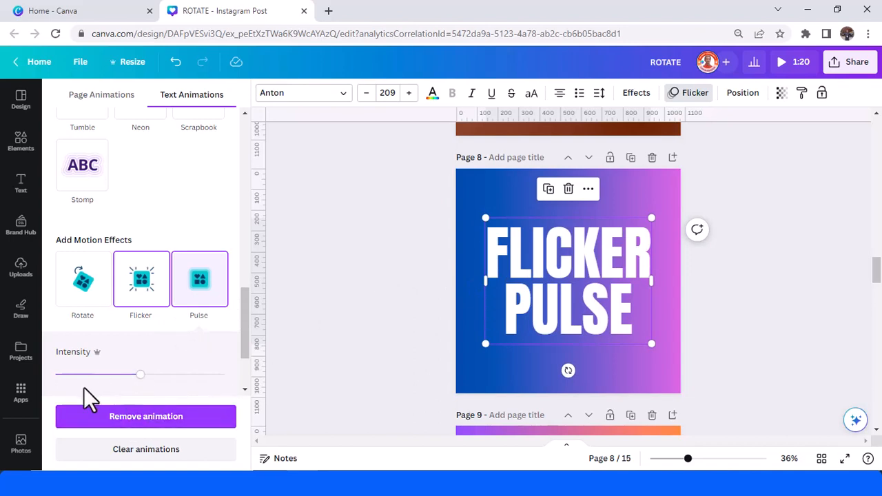
mouse_move(122, 391)
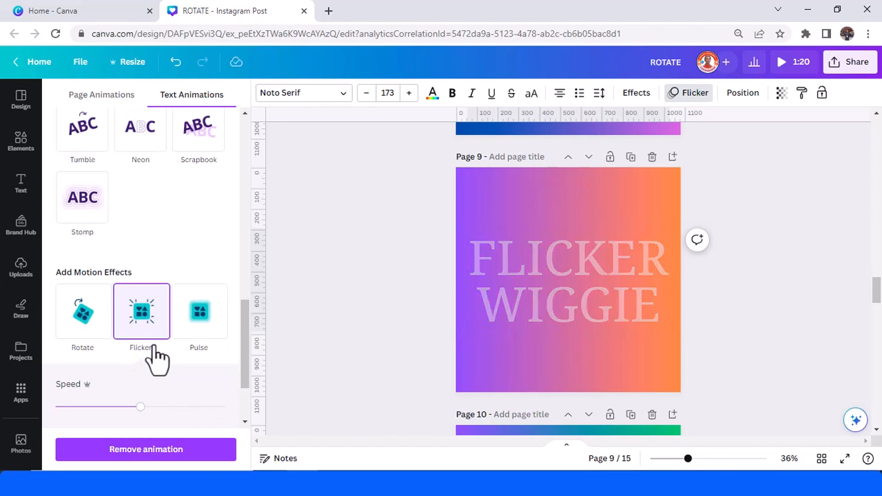
Give the page 9 FLICKER WIGGIE text a slowed-down Flicker combined with Wiggle
click(568, 278)
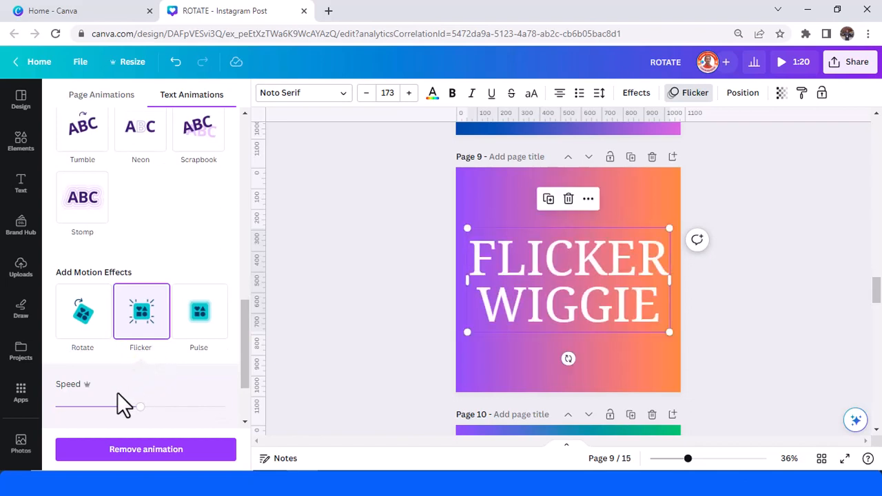
drag(141, 407, 122, 342)
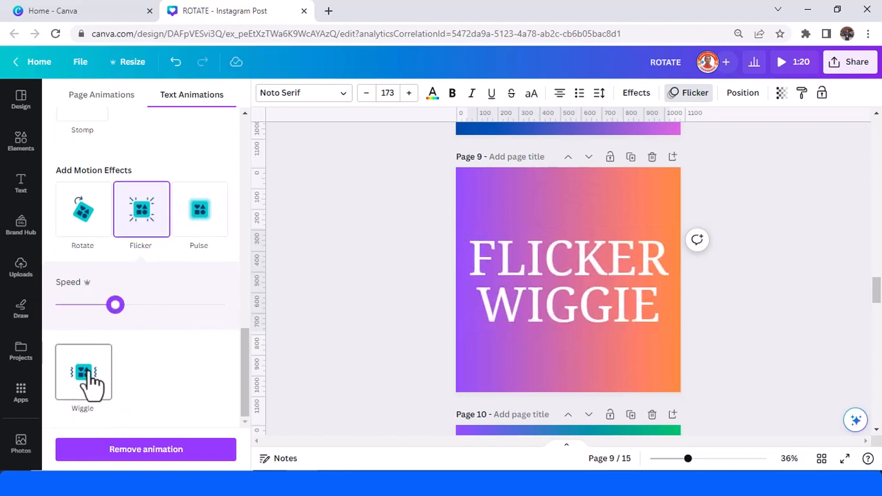
click(83, 372)
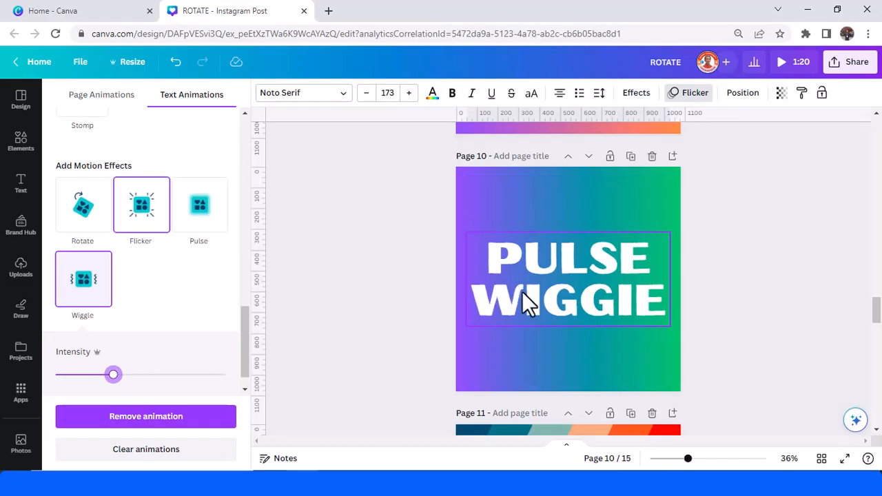
mouse_move(545, 285)
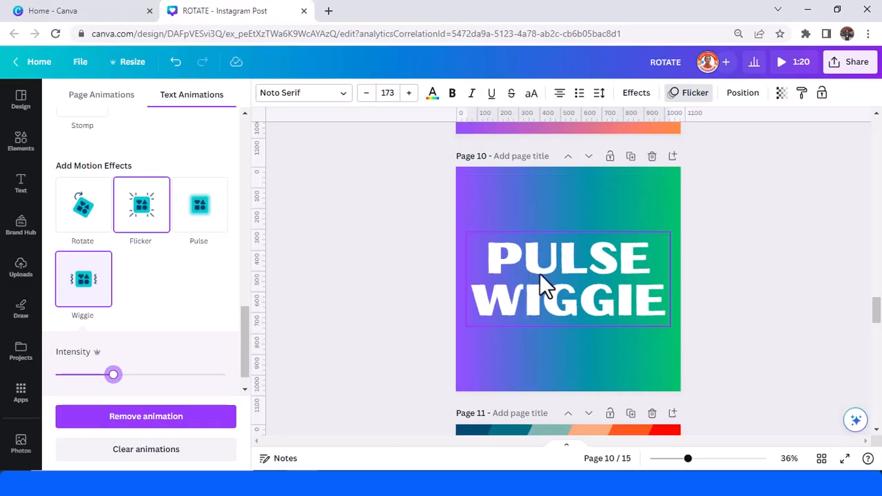
Animate the page 10 PULSE WIGGIE text with Pulse and Wiggle together
click(198, 342)
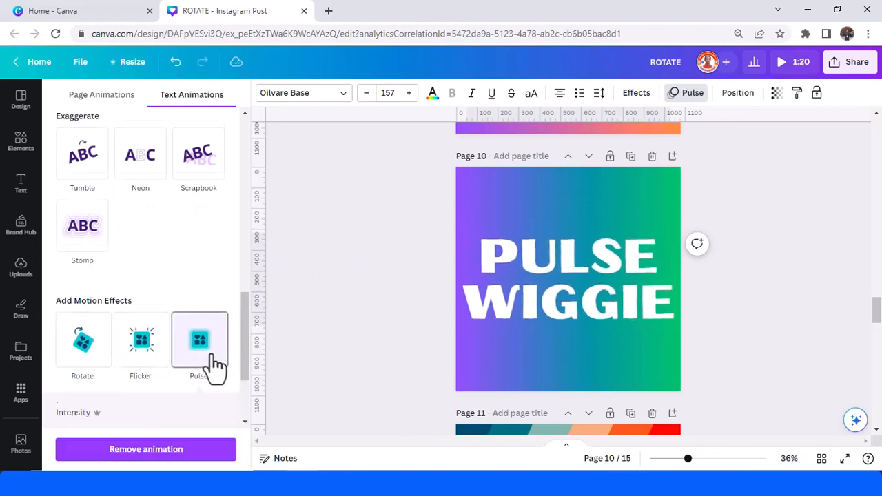
click(199, 342)
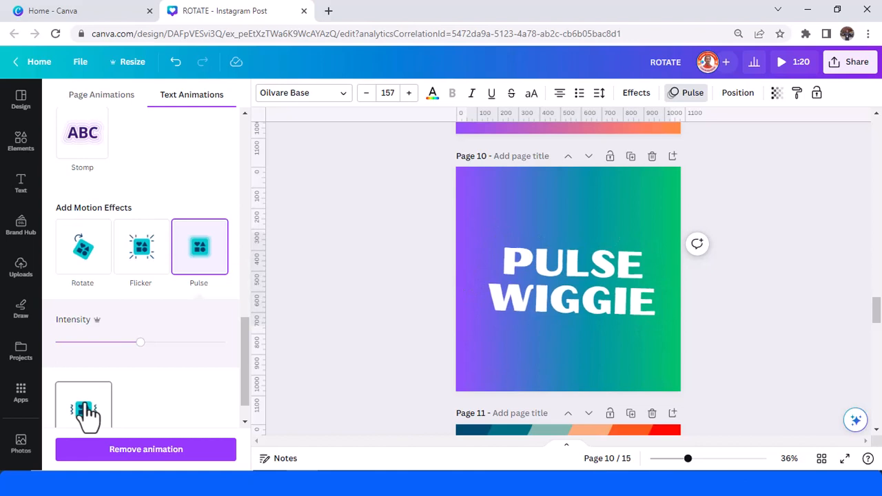
click(83, 279)
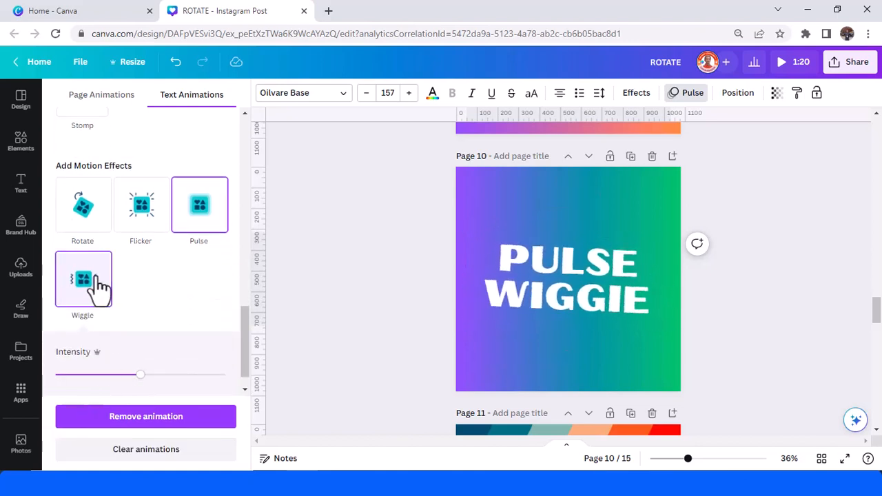
click(565, 279)
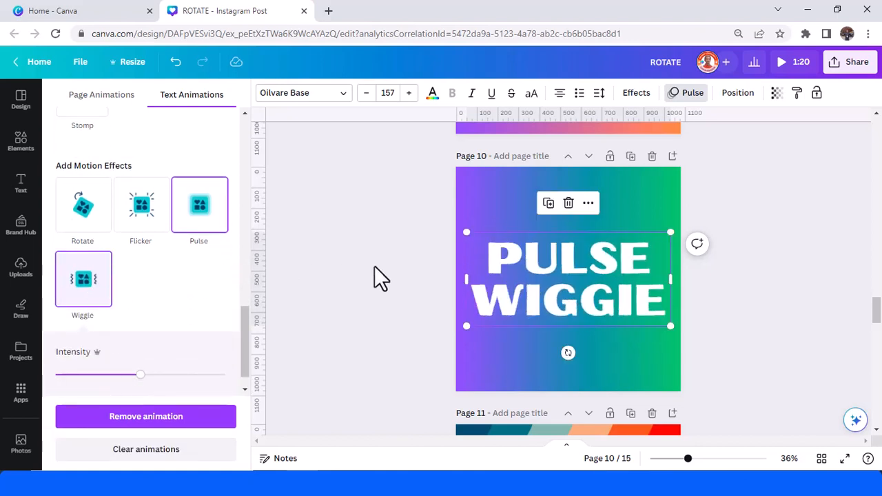
mouse_move(378, 306)
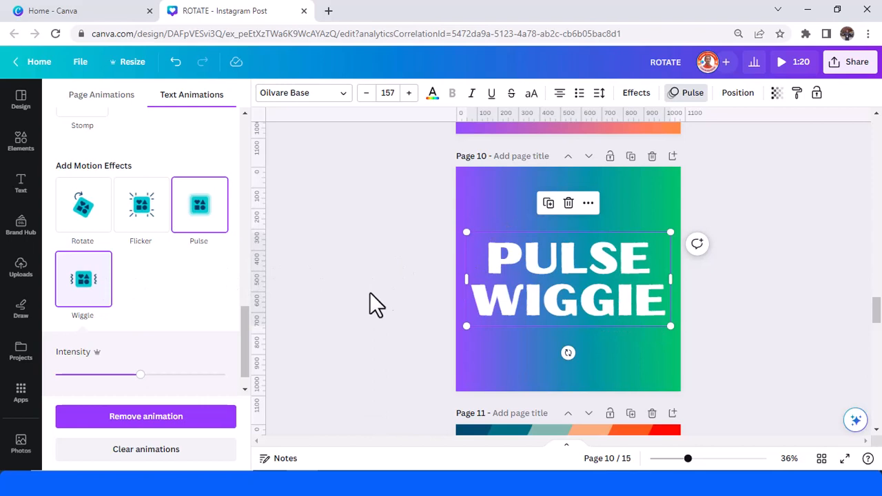
mouse_move(436, 281)
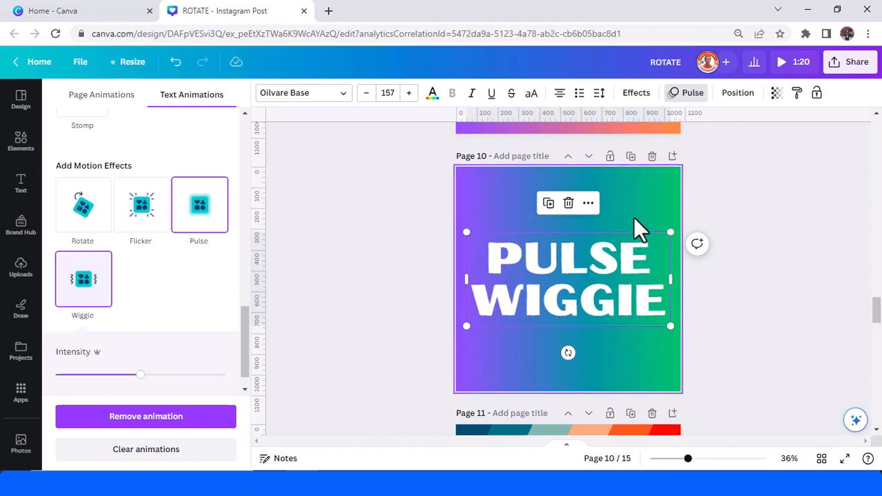
mouse_move(690, 246)
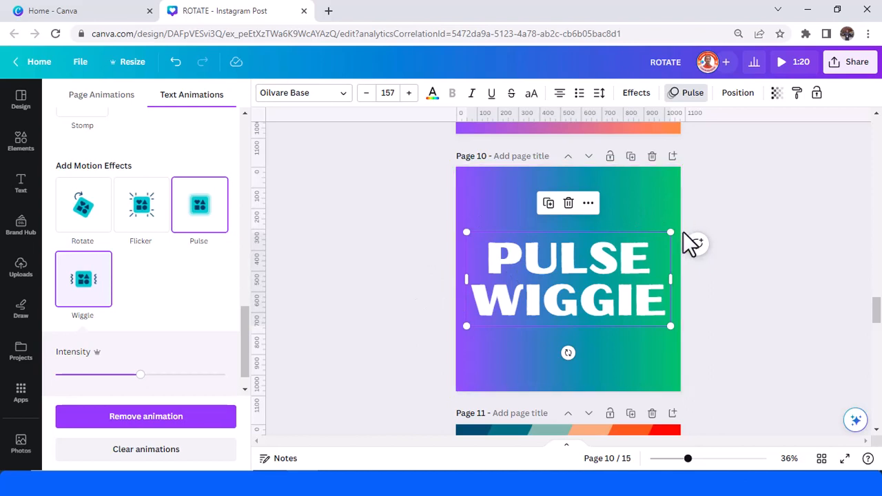
mouse_move(496, 249)
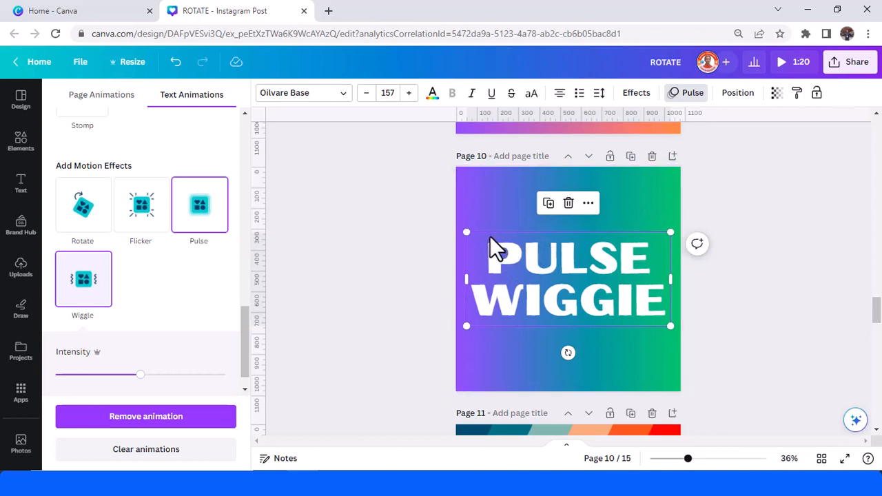
mouse_move(554, 273)
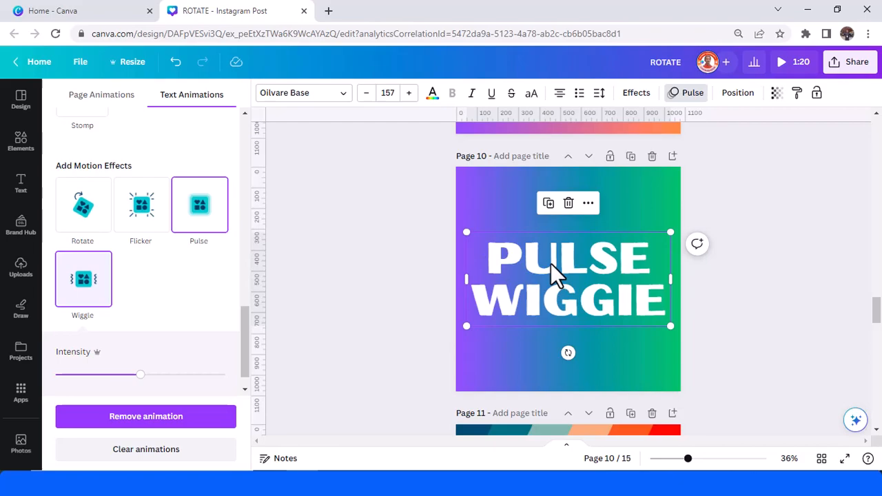
Animate the page 11 ROTATE FLICKER PULSE text with Rotate, Flicker and Pulse combined
scroll(down, 3)
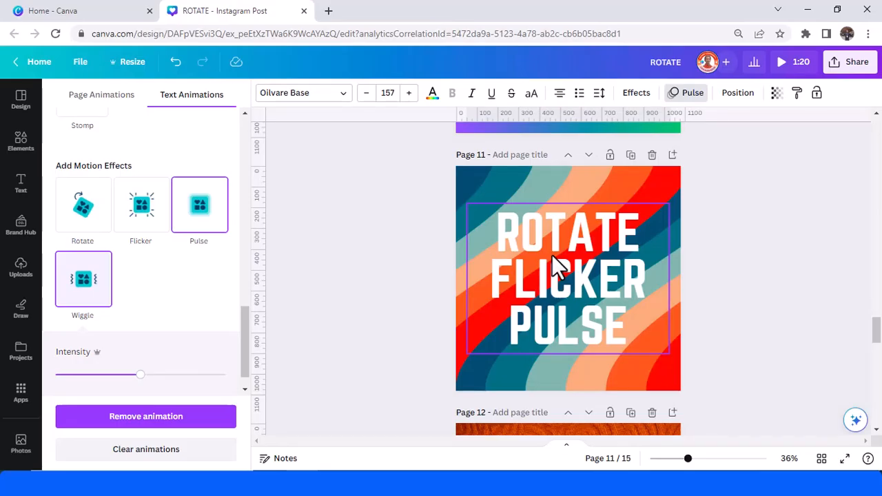
mouse_move(570, 286)
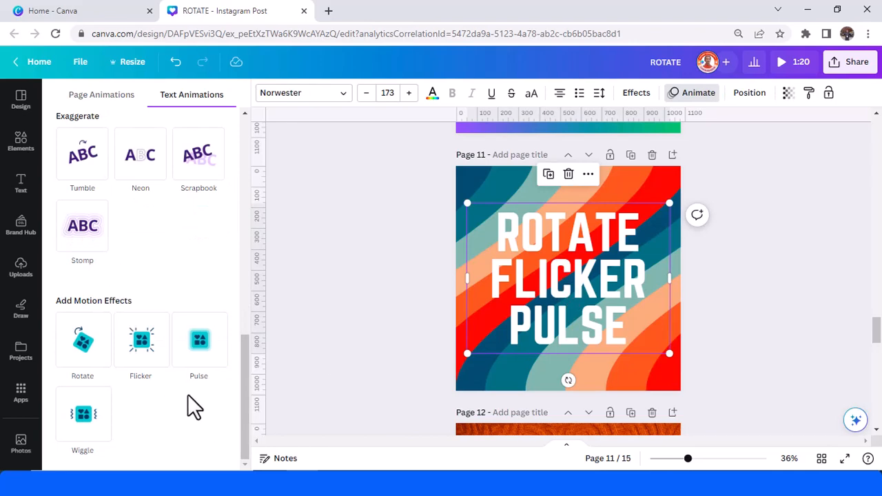
click(83, 339)
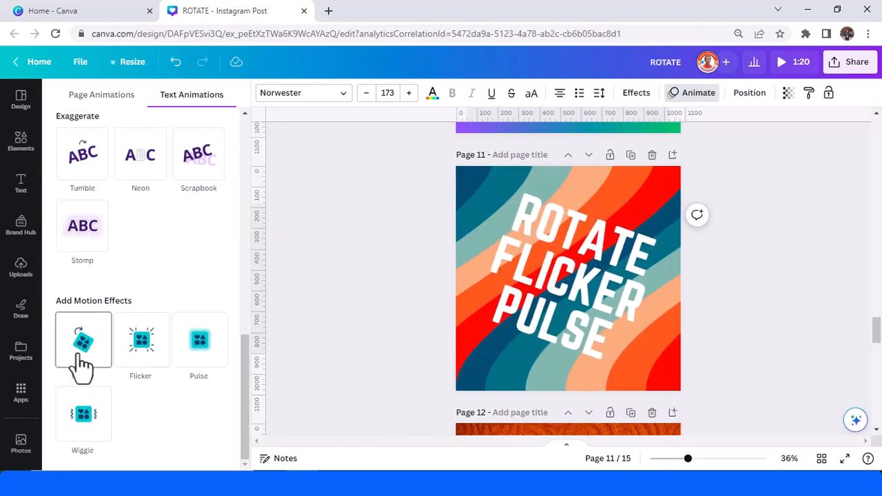
click(83, 345)
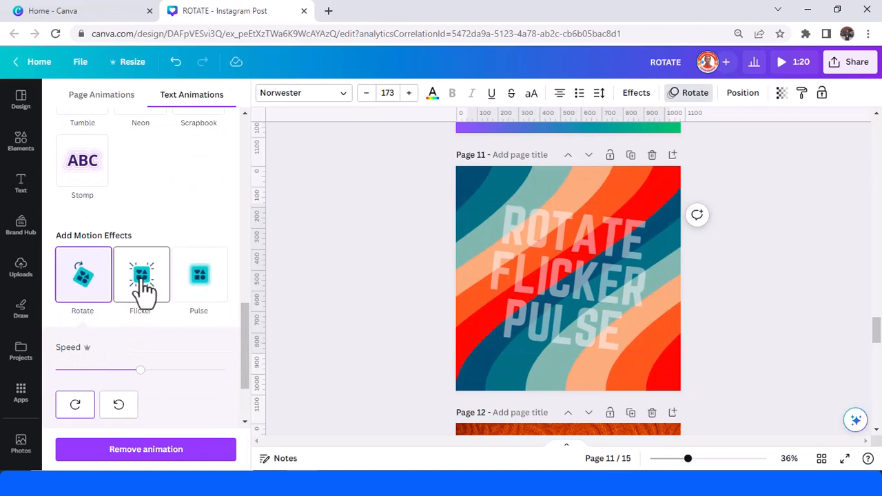
click(141, 275)
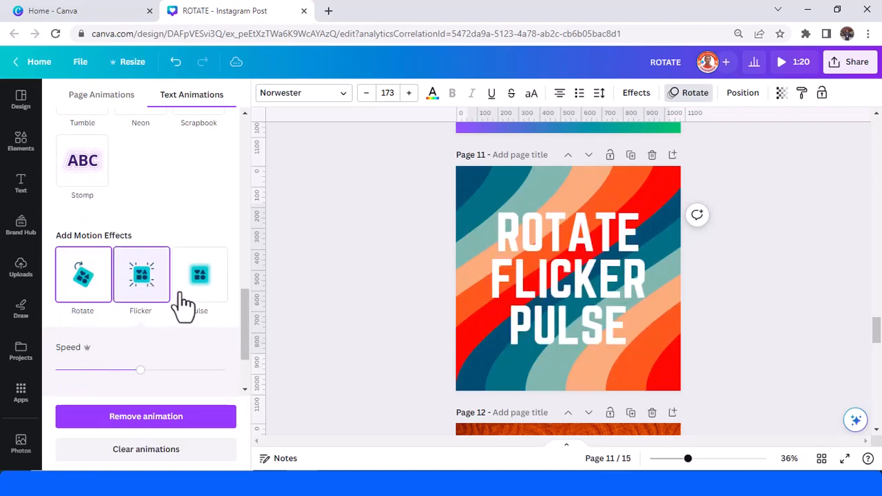
click(199, 276)
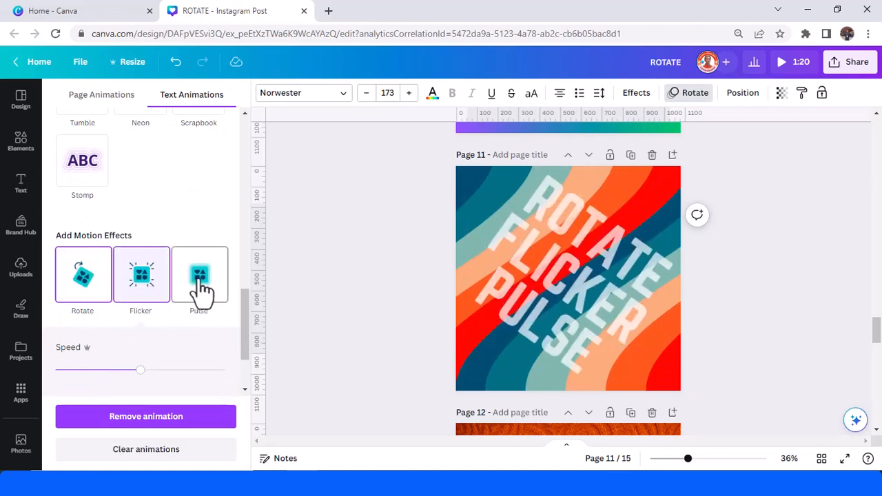
click(198, 276)
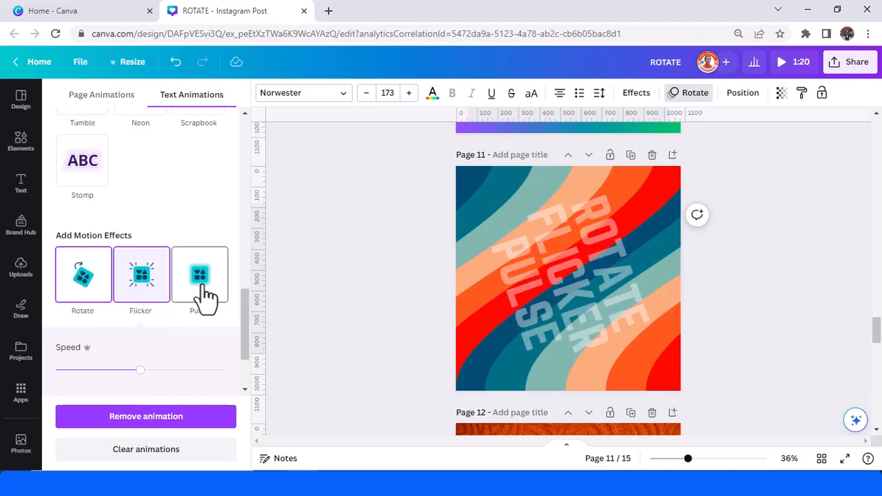
click(198, 275)
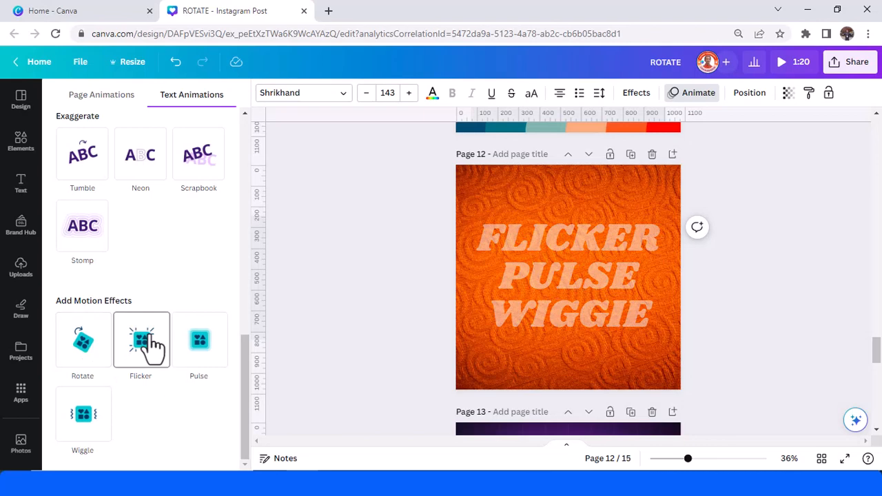
Animate the page 12 FLICKER PULSE WIGGIE text with Flicker, Pulse and Wiggle combined
click(141, 339)
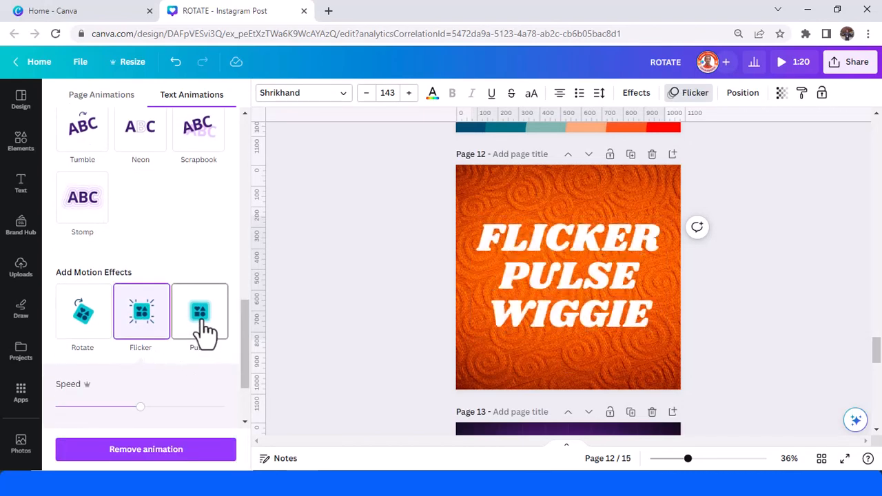
click(198, 311)
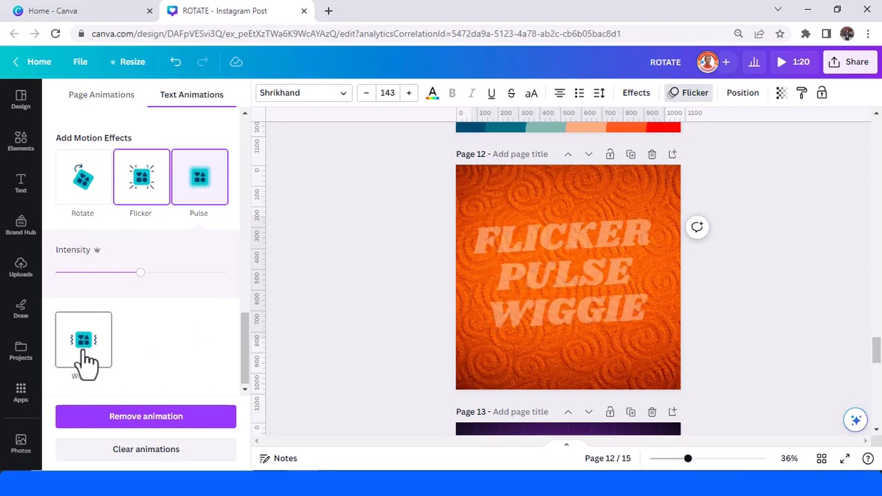
click(83, 345)
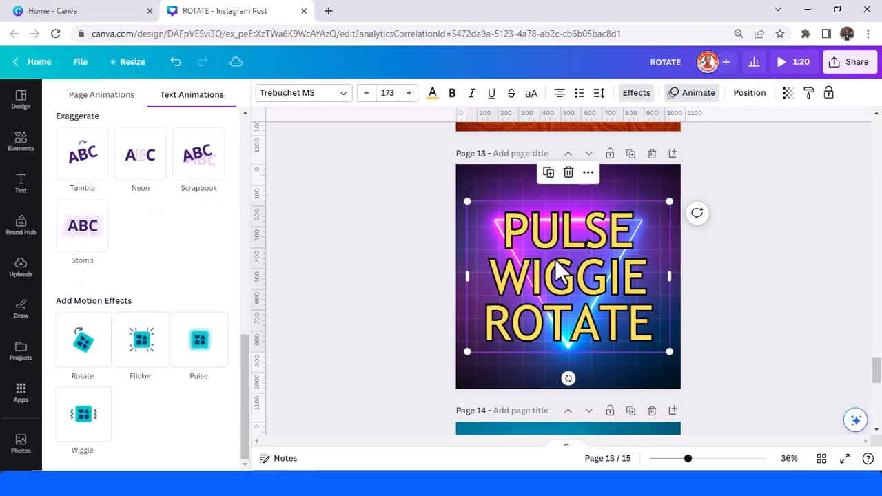
Animate the page 13 PULSE WIGGIE ROTATE text with Pulse, Wiggle and Rotate combined
click(199, 340)
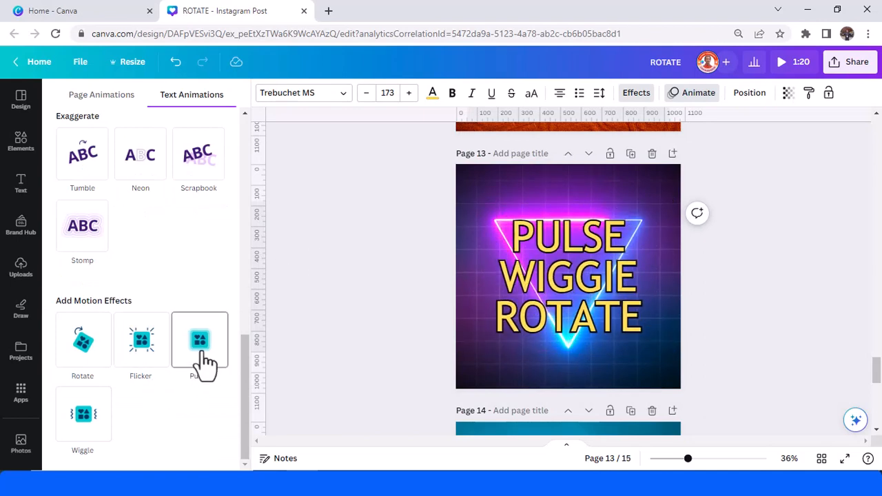
click(199, 341)
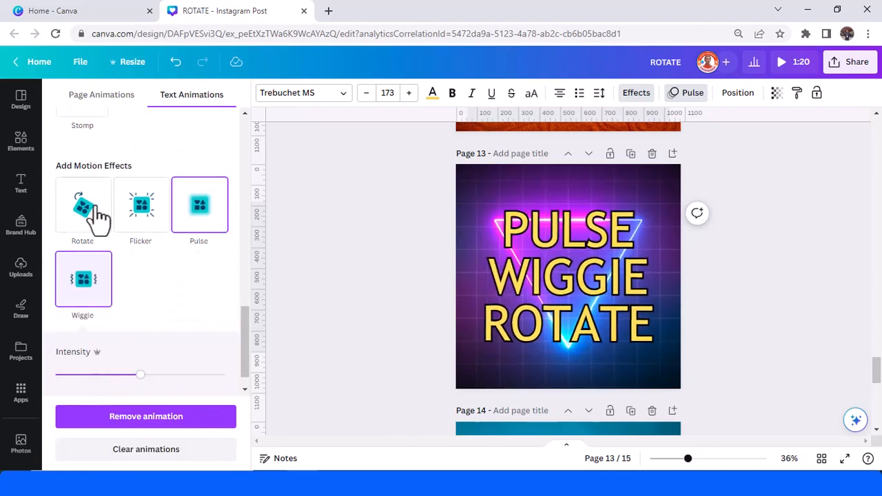
click(83, 204)
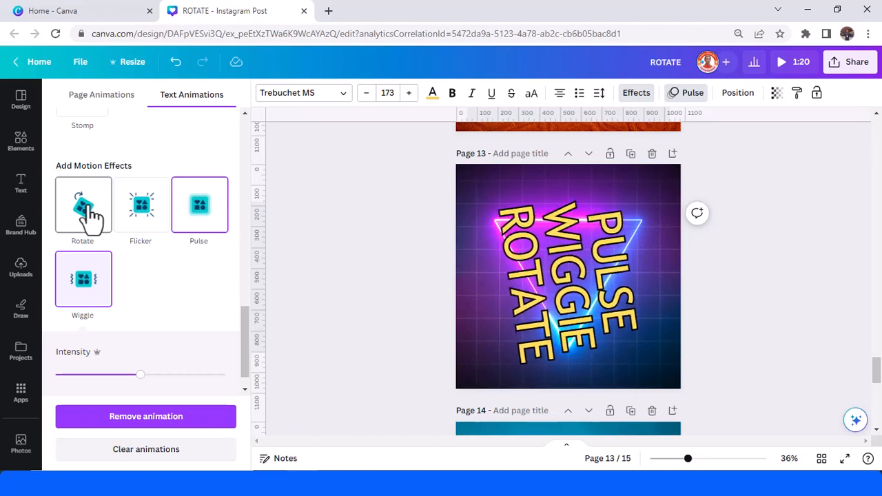
click(82, 204)
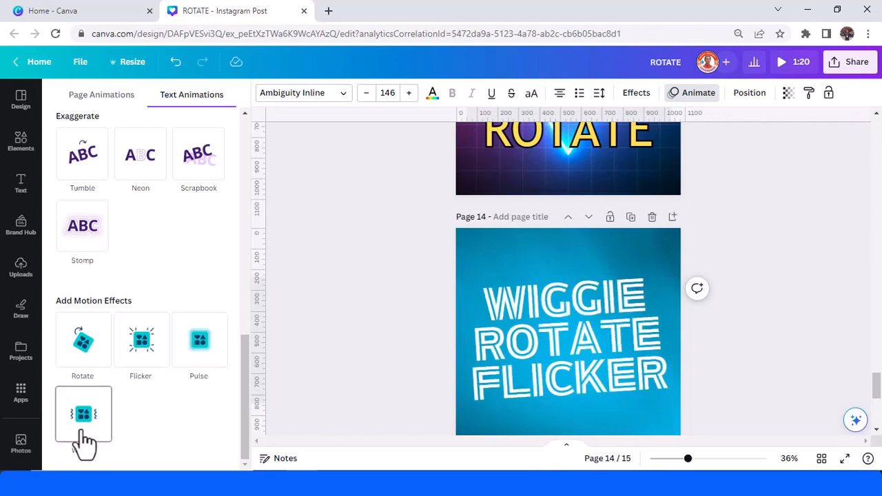
Animate the page 14 WIGGIE ROTATE FLICKER text with Wiggle, Rotate and Flicker combined
click(82, 414)
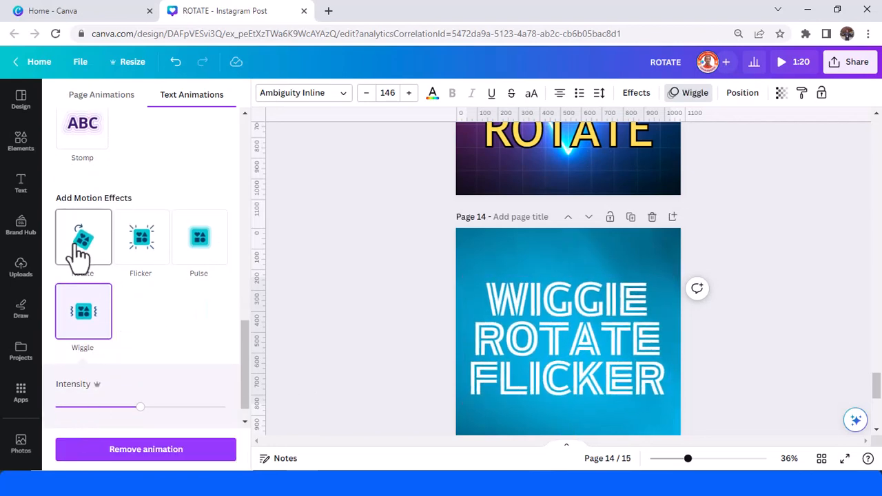
click(82, 237)
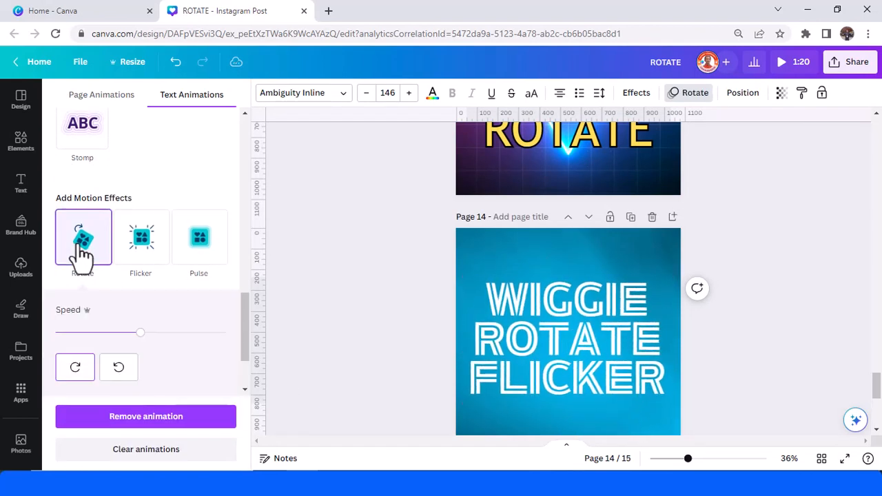
click(83, 237)
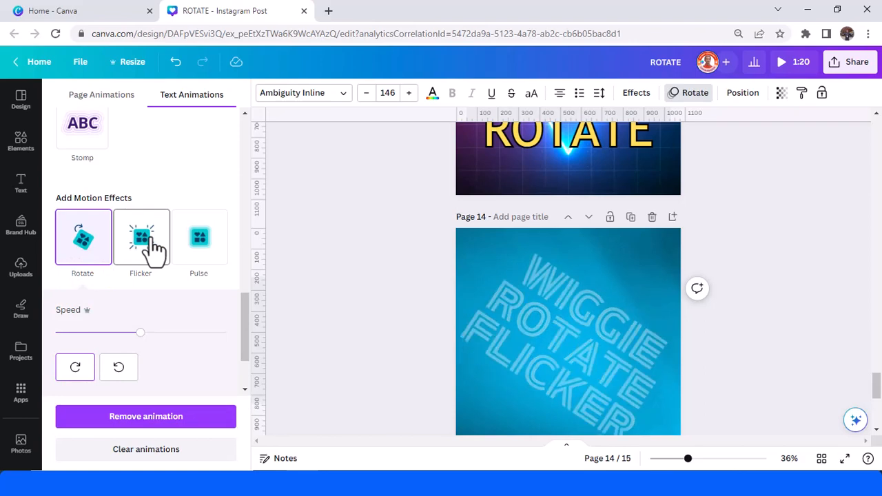
click(141, 237)
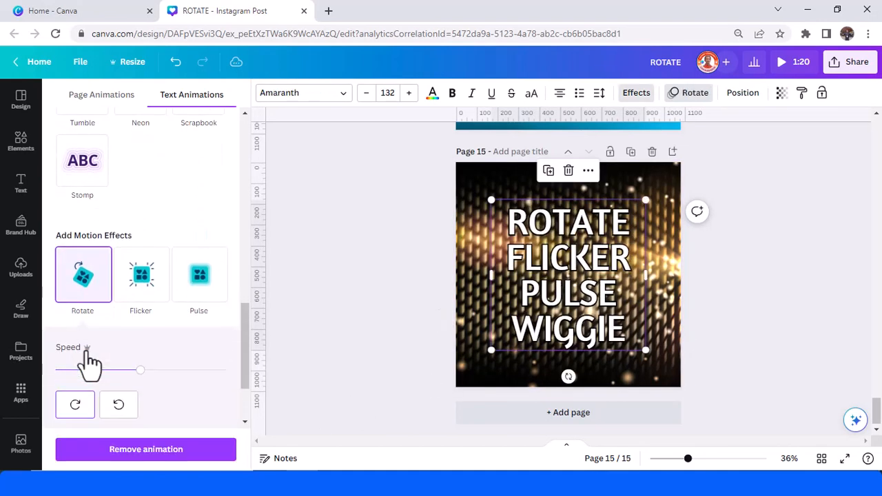
Add Flicker, Pulse and Wiggle to Rotate so the page 15 text carries all four effects
click(140, 276)
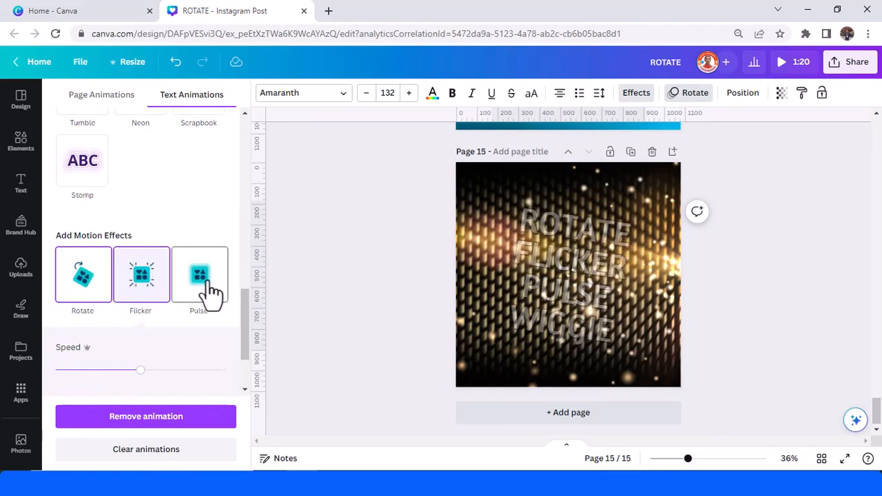
click(199, 274)
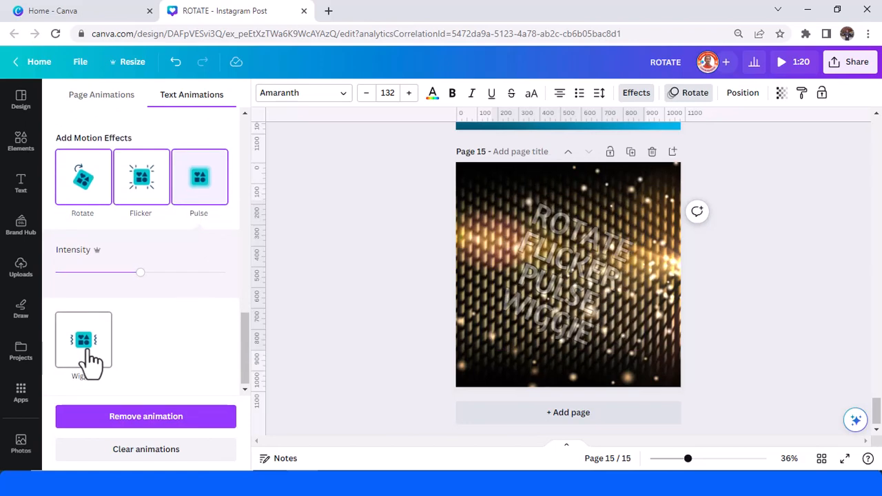
click(83, 337)
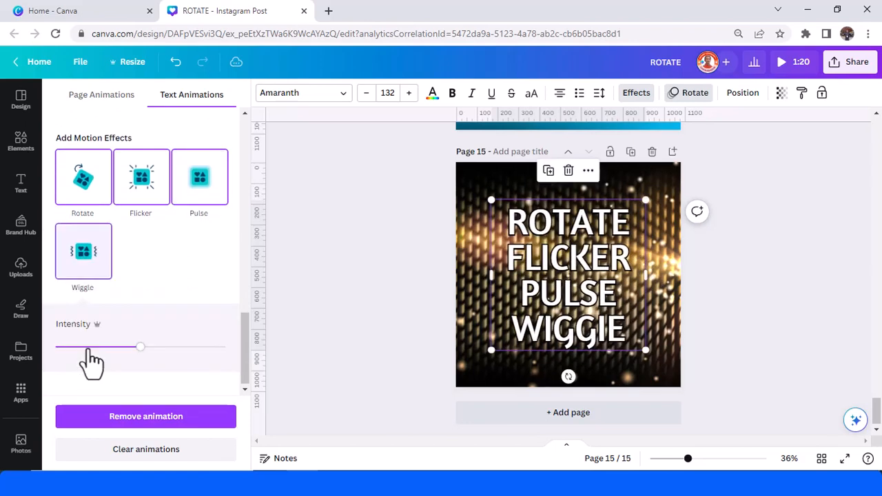
mouse_move(165, 383)
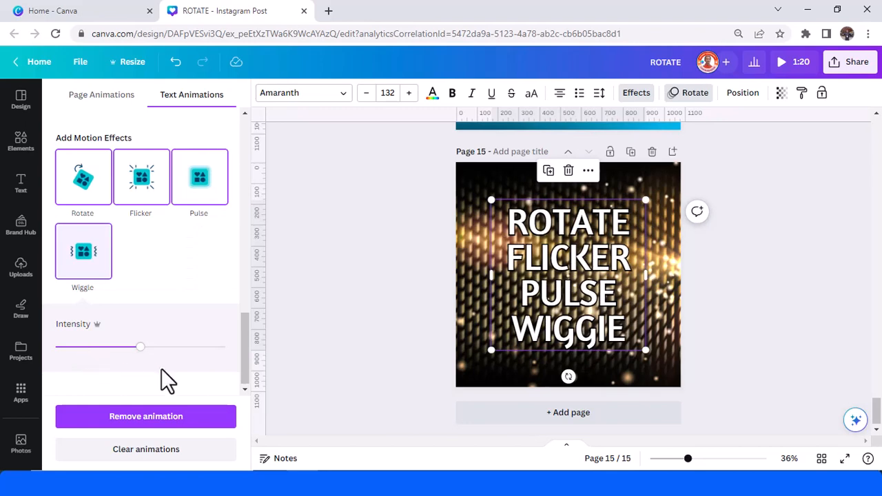
mouse_move(385, 364)
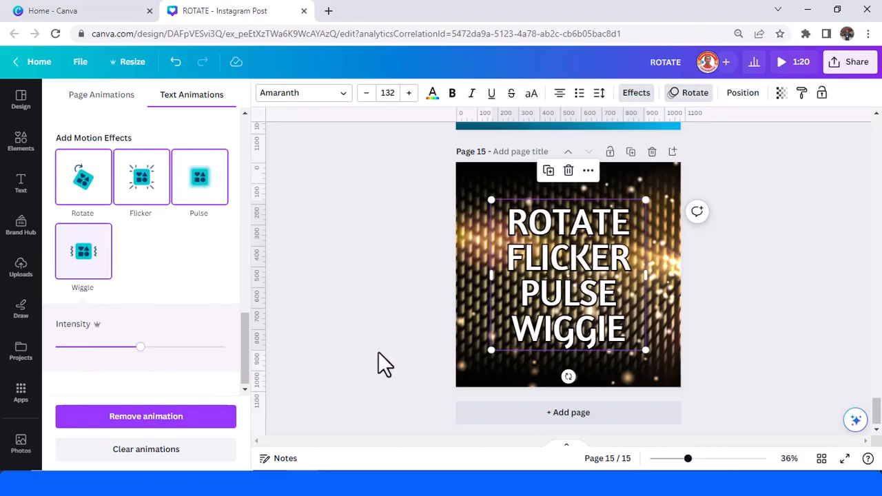